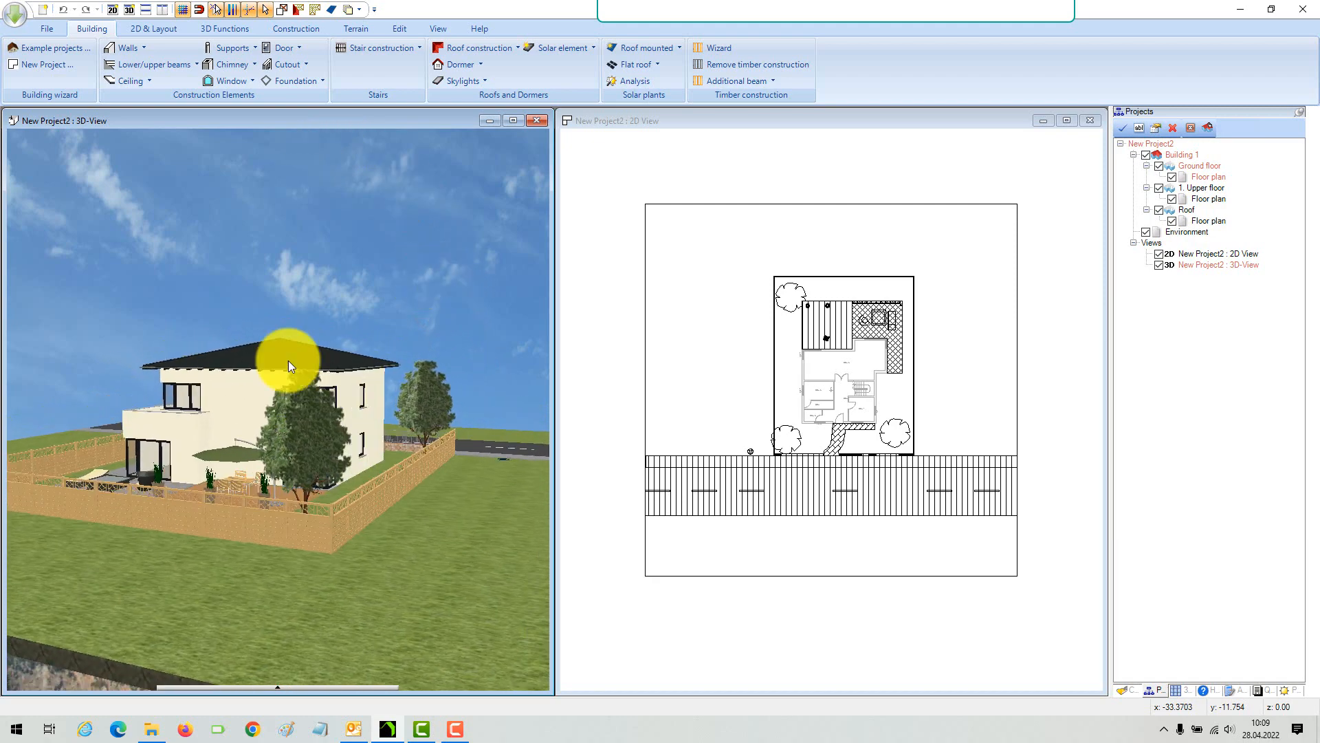
pyautogui.moveTo(114, 14)
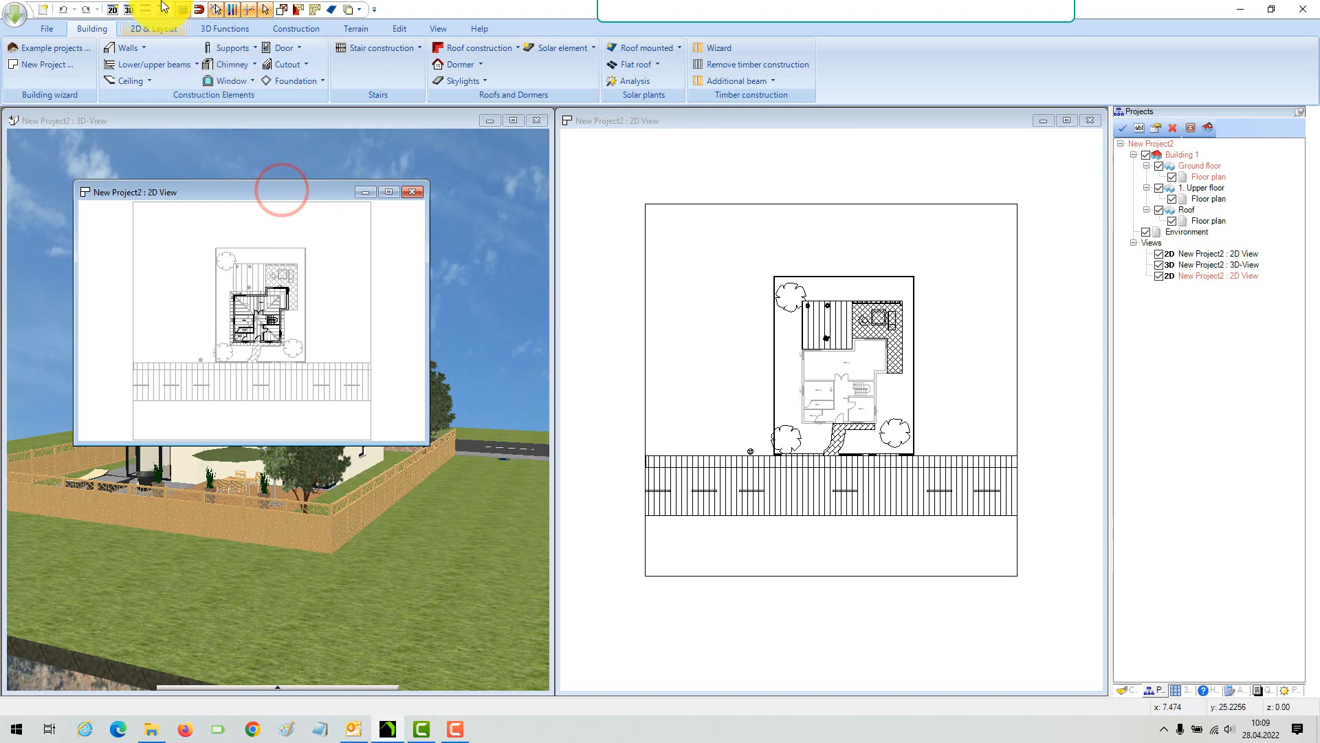
# Step: Tile the views vertically and show Upper floor as the current floor in the new 2D view
pyautogui.click(163, 9)
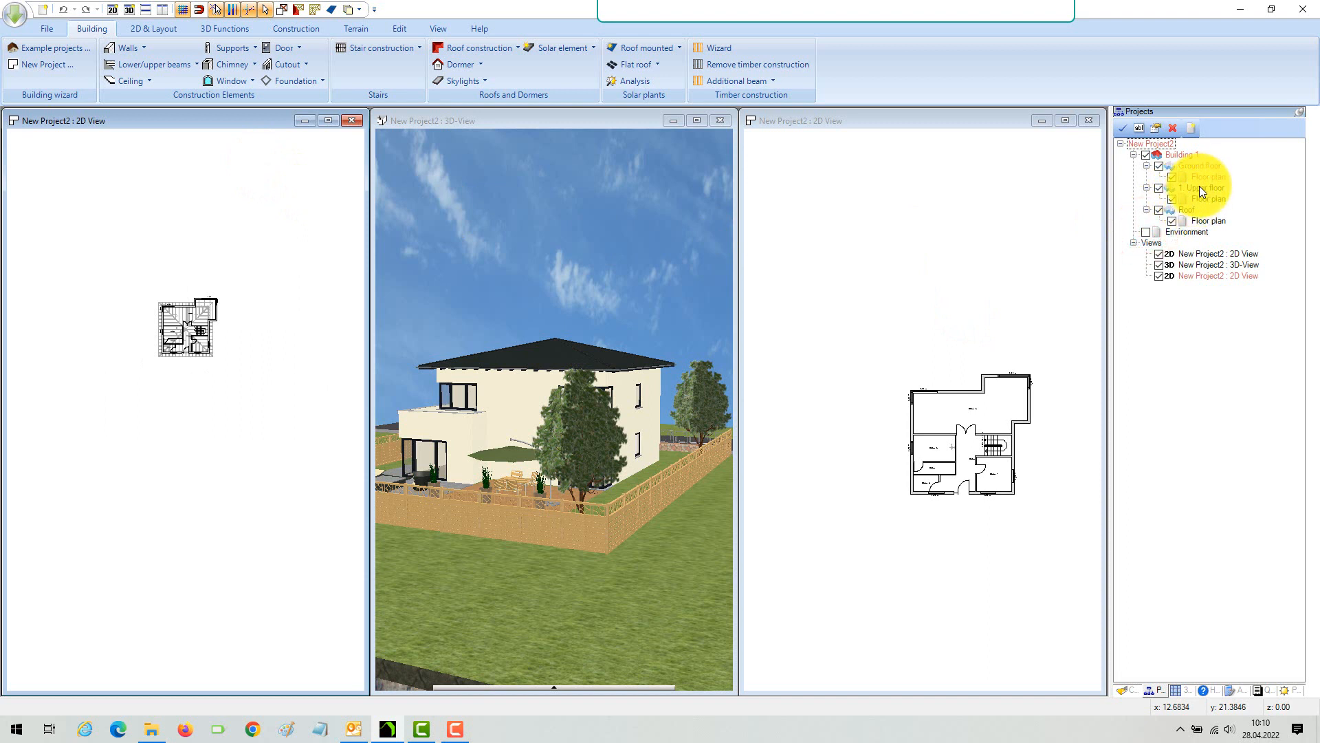
pyautogui.click(1204, 187)
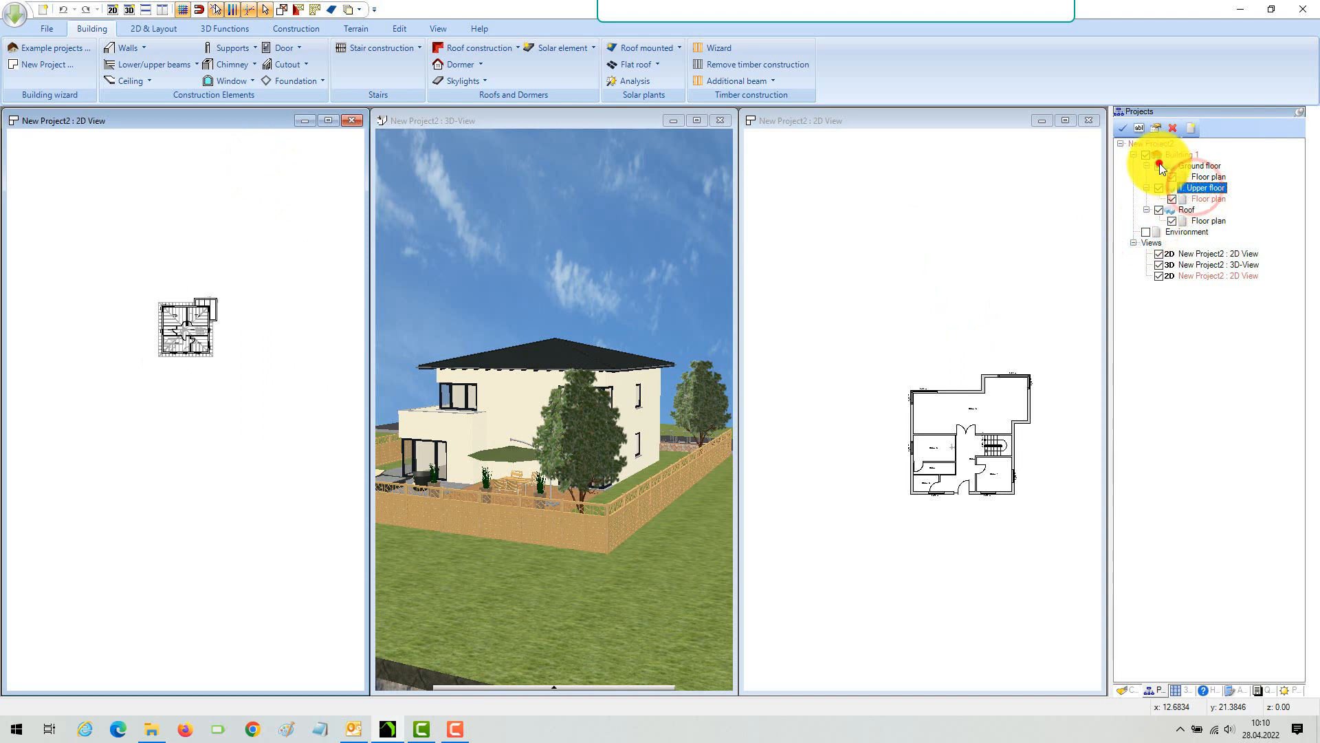
pyautogui.click(1204, 188)
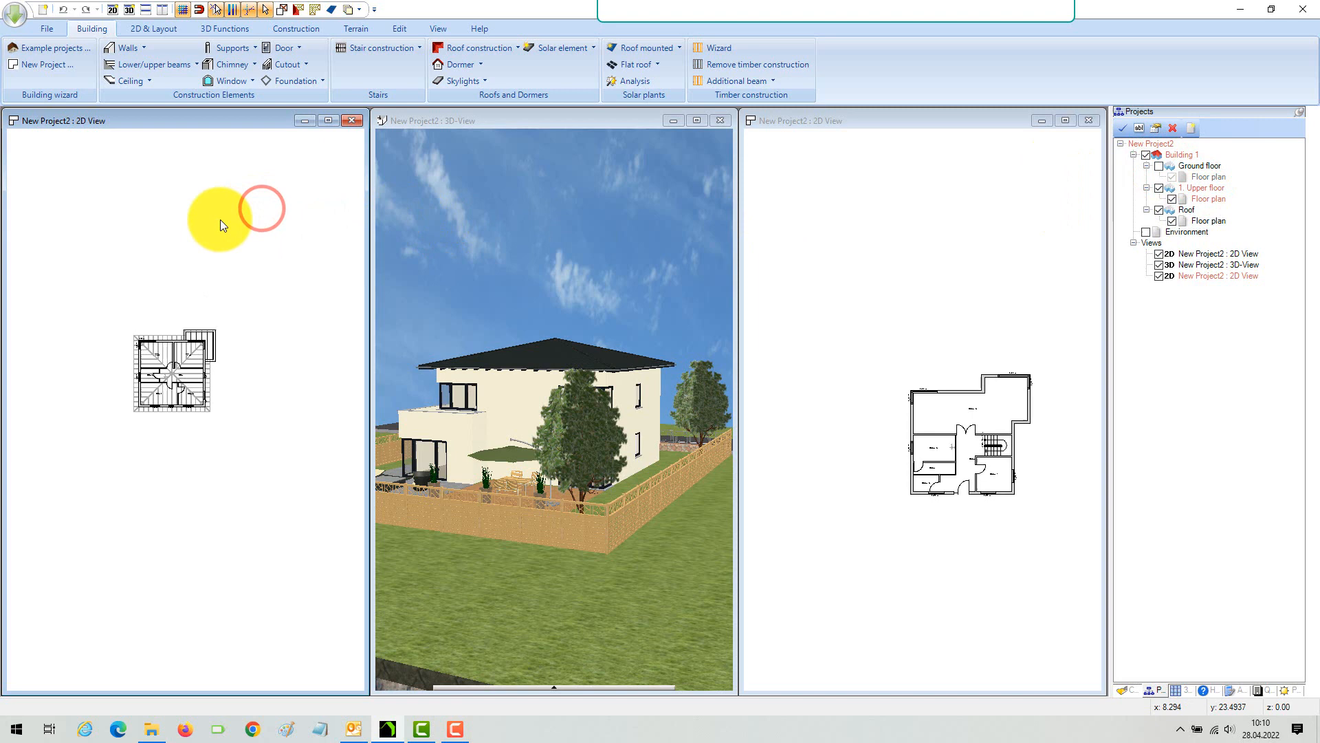
pyautogui.moveTo(1114, 554)
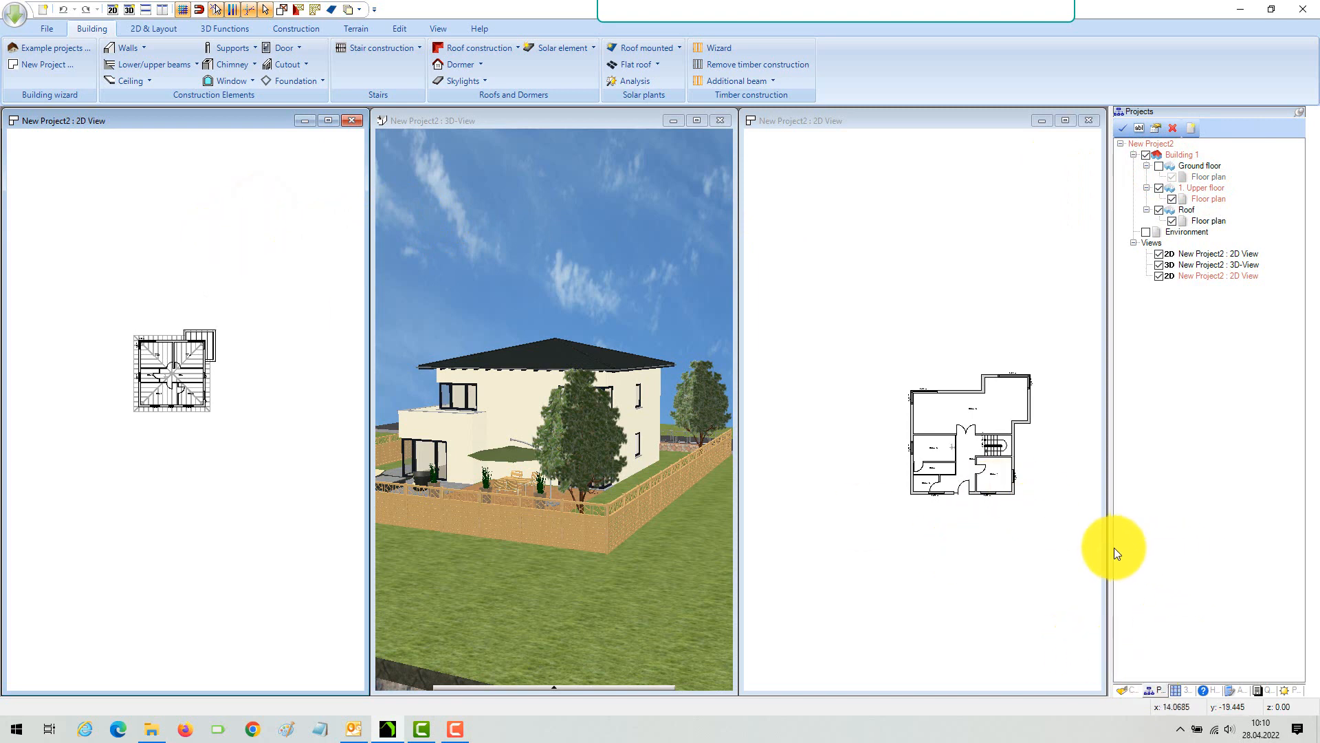
# Step: Name the plan views 'Ground floor' and 'Upper Floor', setting the scale to 1:100
pyautogui.rightClick(901, 303)
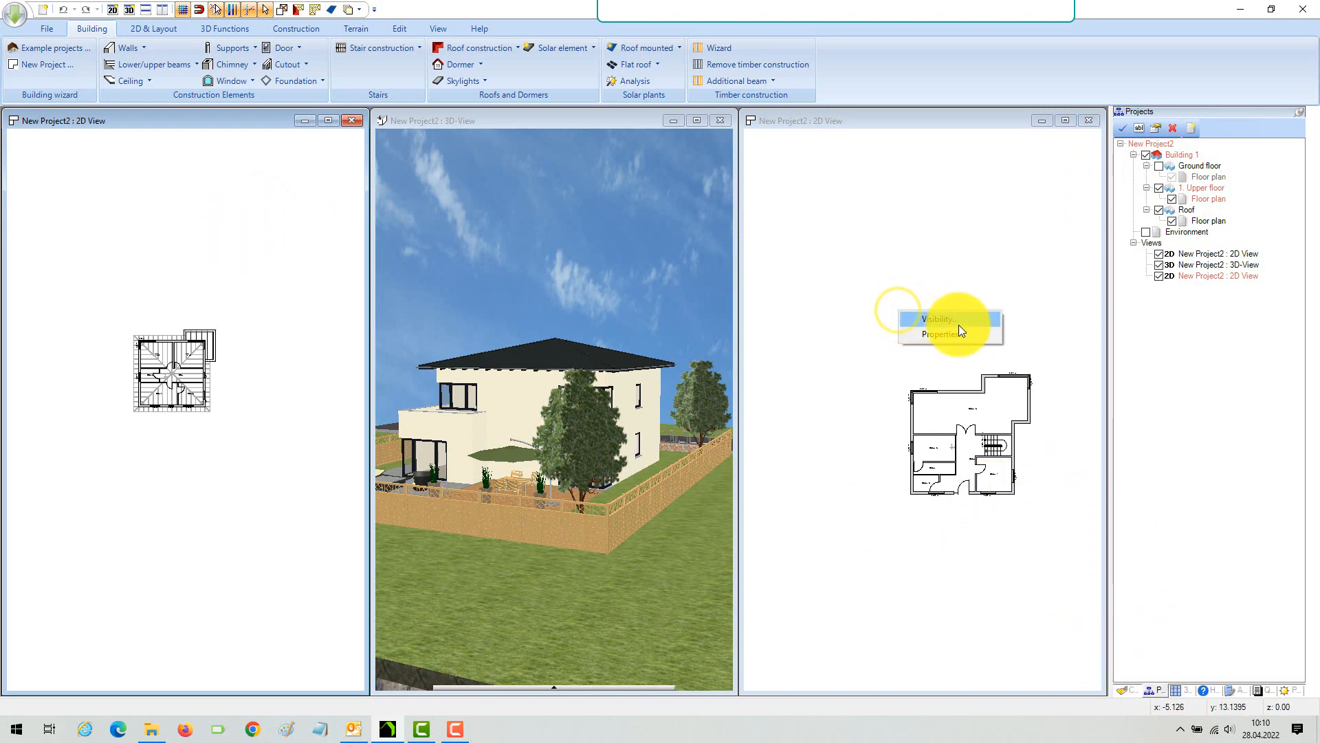
pyautogui.click(936, 334)
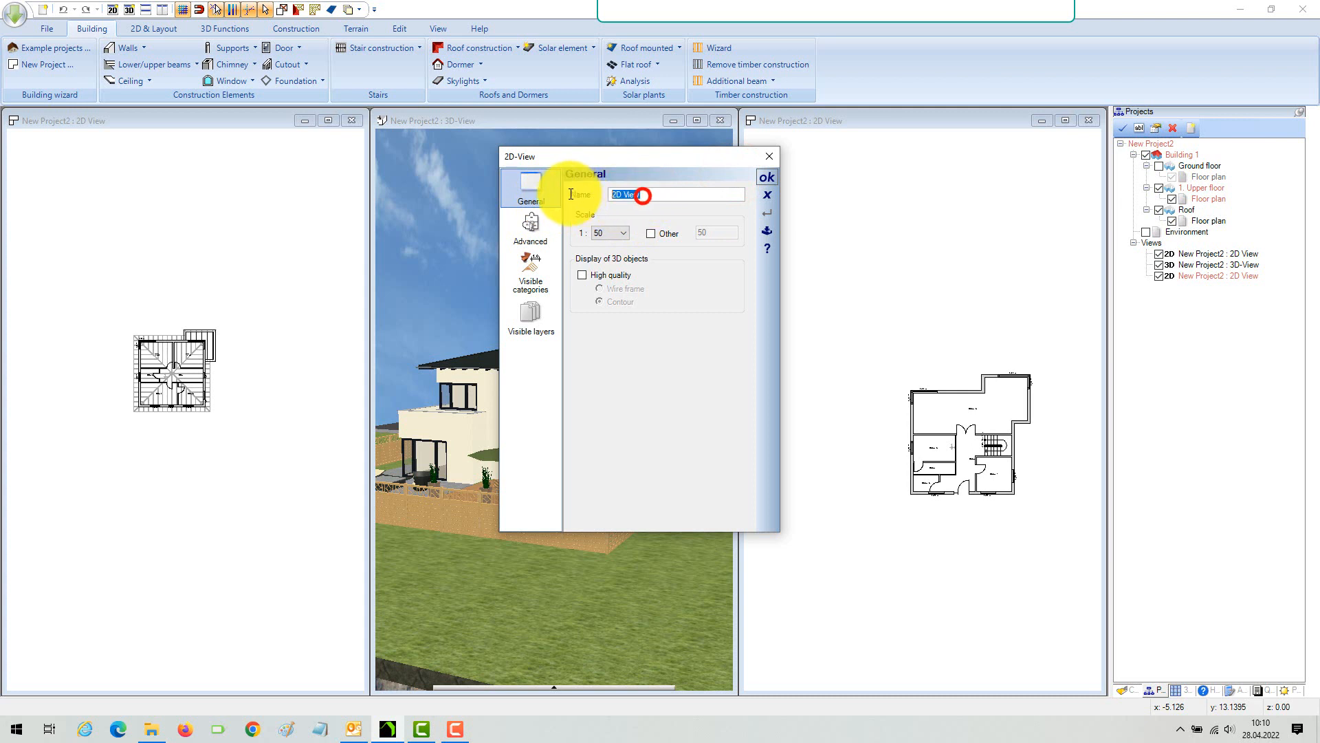
pyautogui.write('Ground')
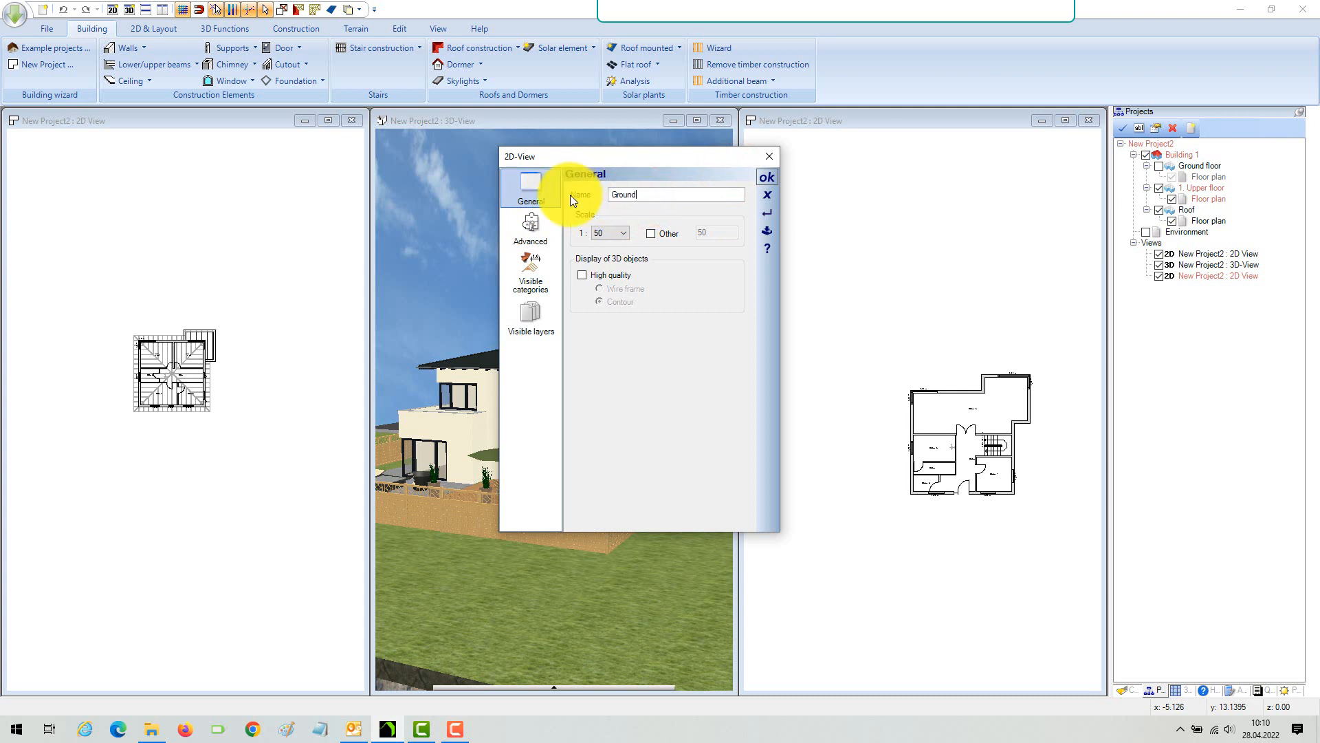
pyautogui.write('floor')
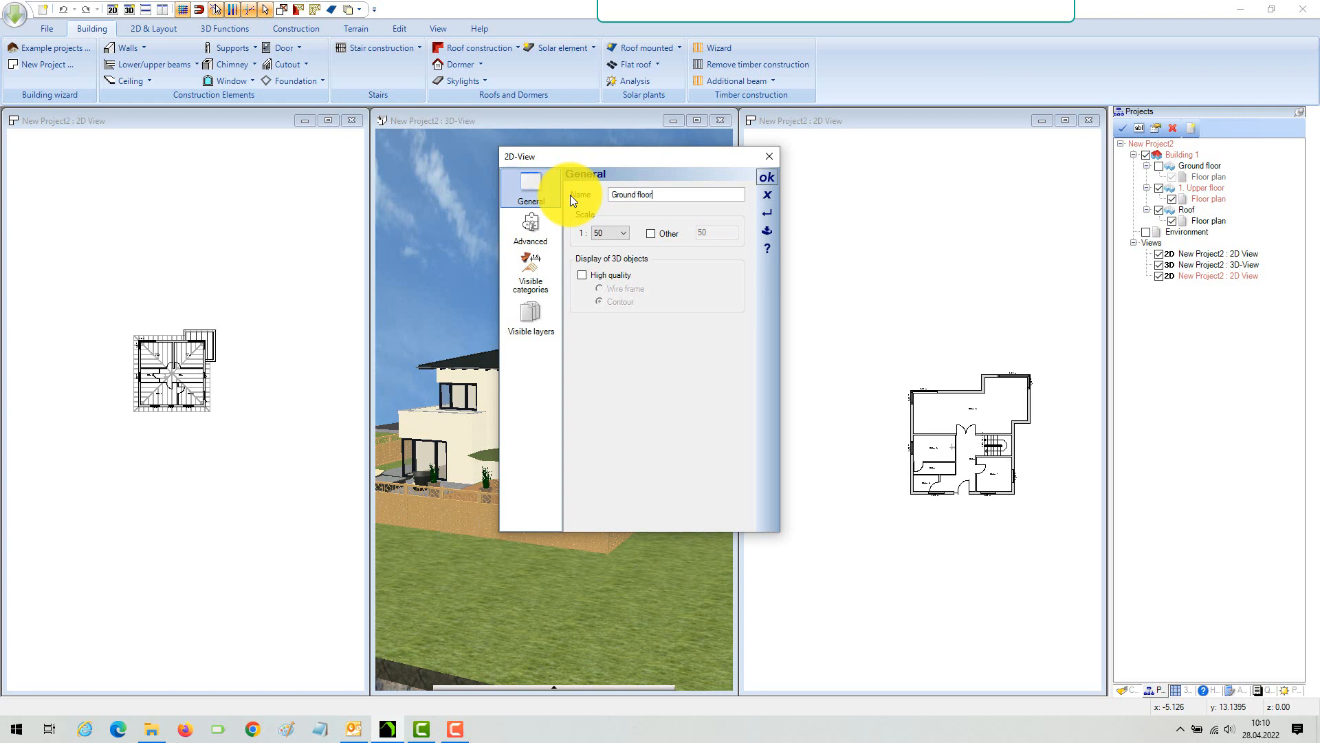
pyautogui.click(608, 233)
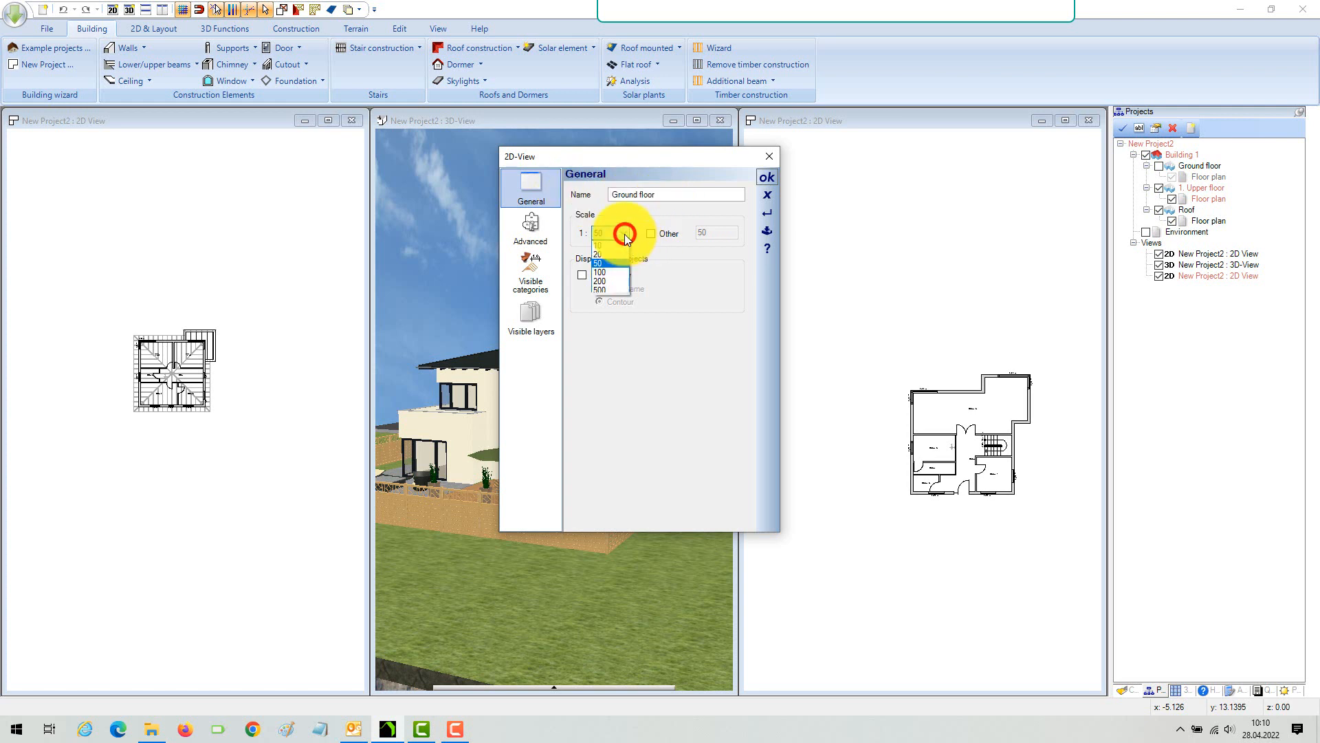
pyautogui.click(599, 271)
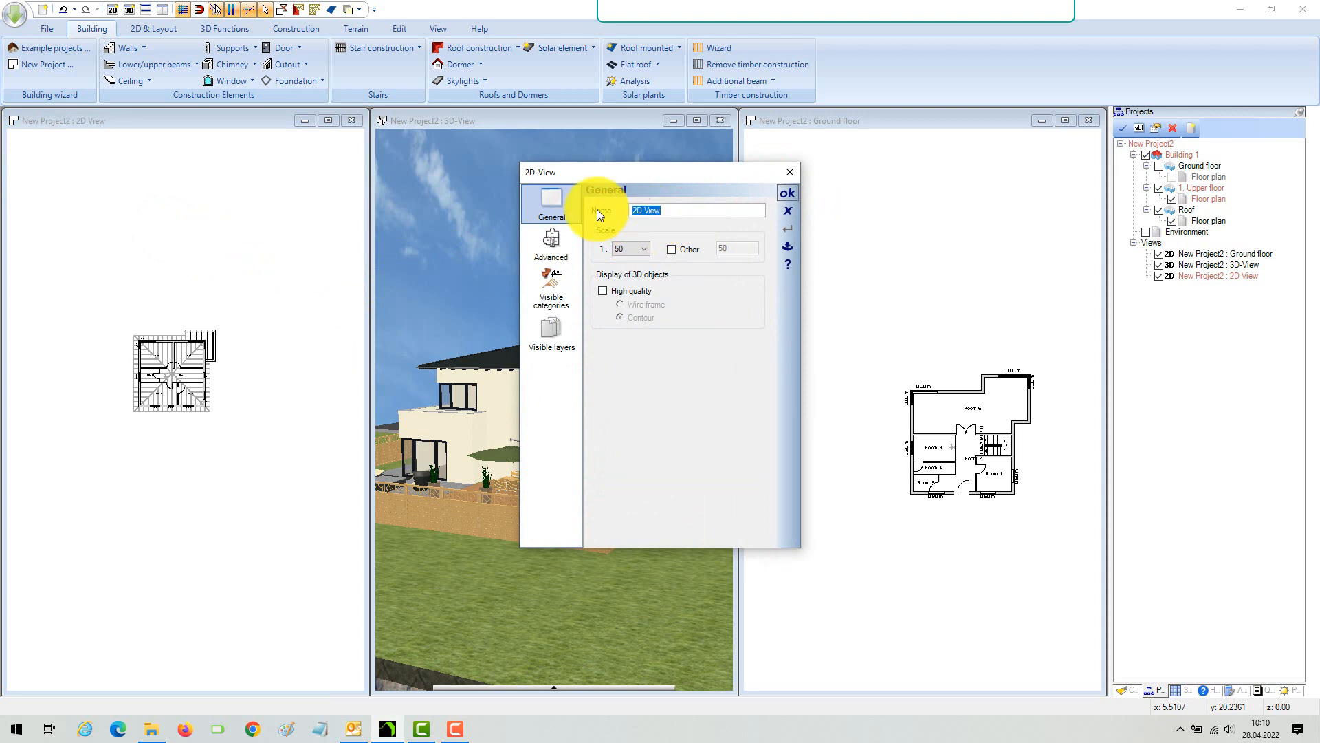
pyautogui.write('Upper Floor')
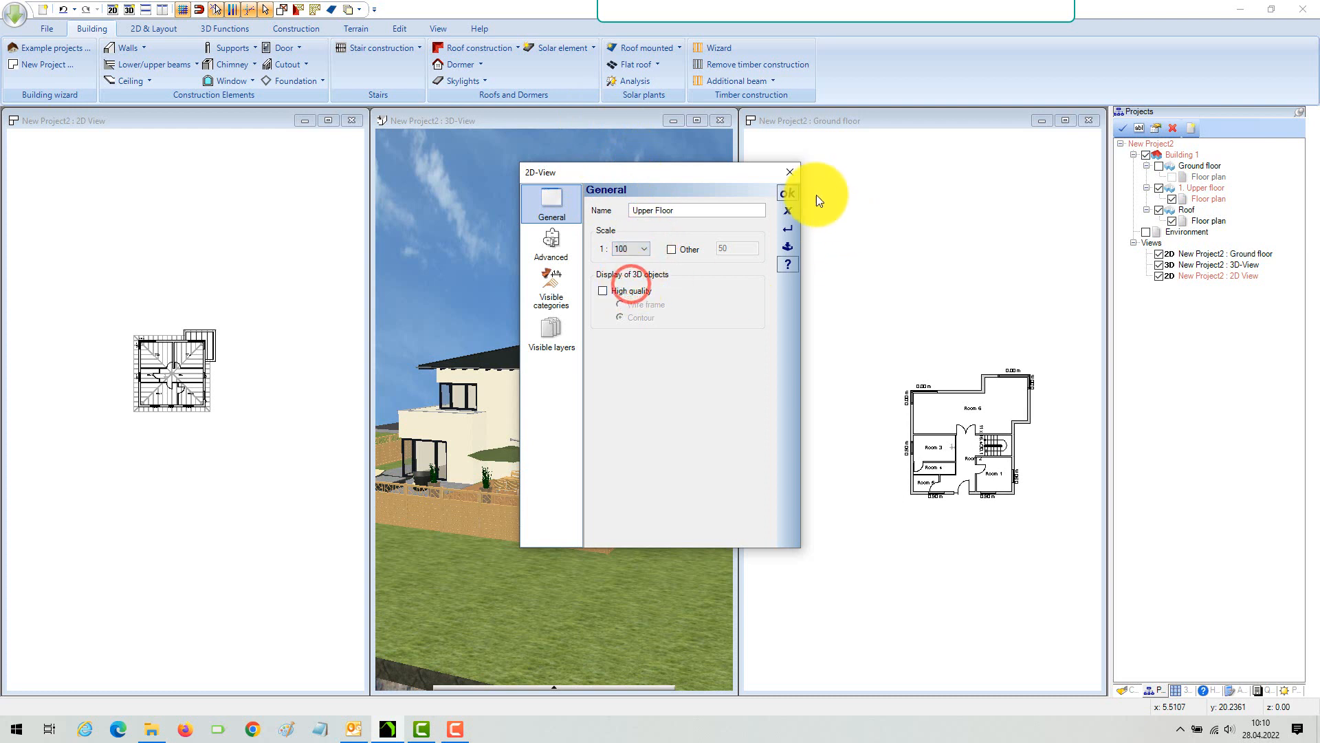
pyautogui.click(787, 193)
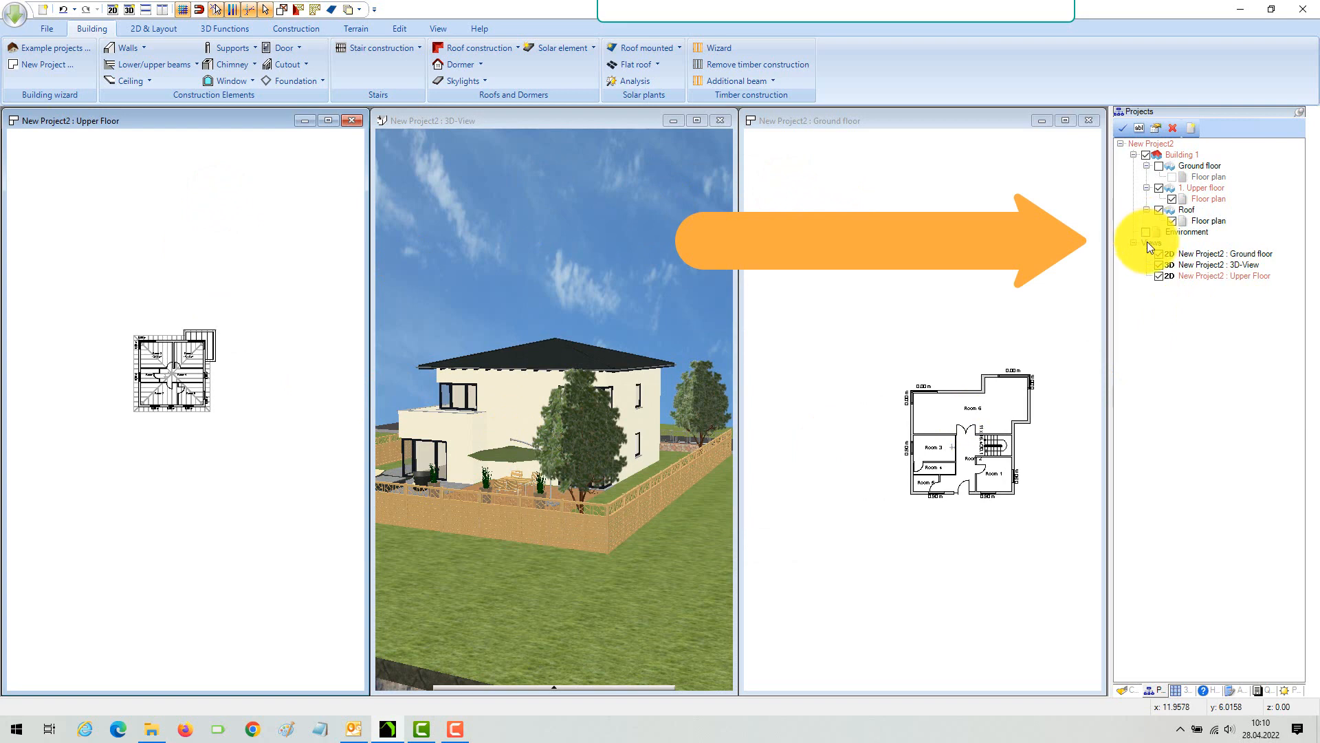
# Step: Create a new view category named 'Floor Plans'
pyautogui.rightClick(1145, 241)
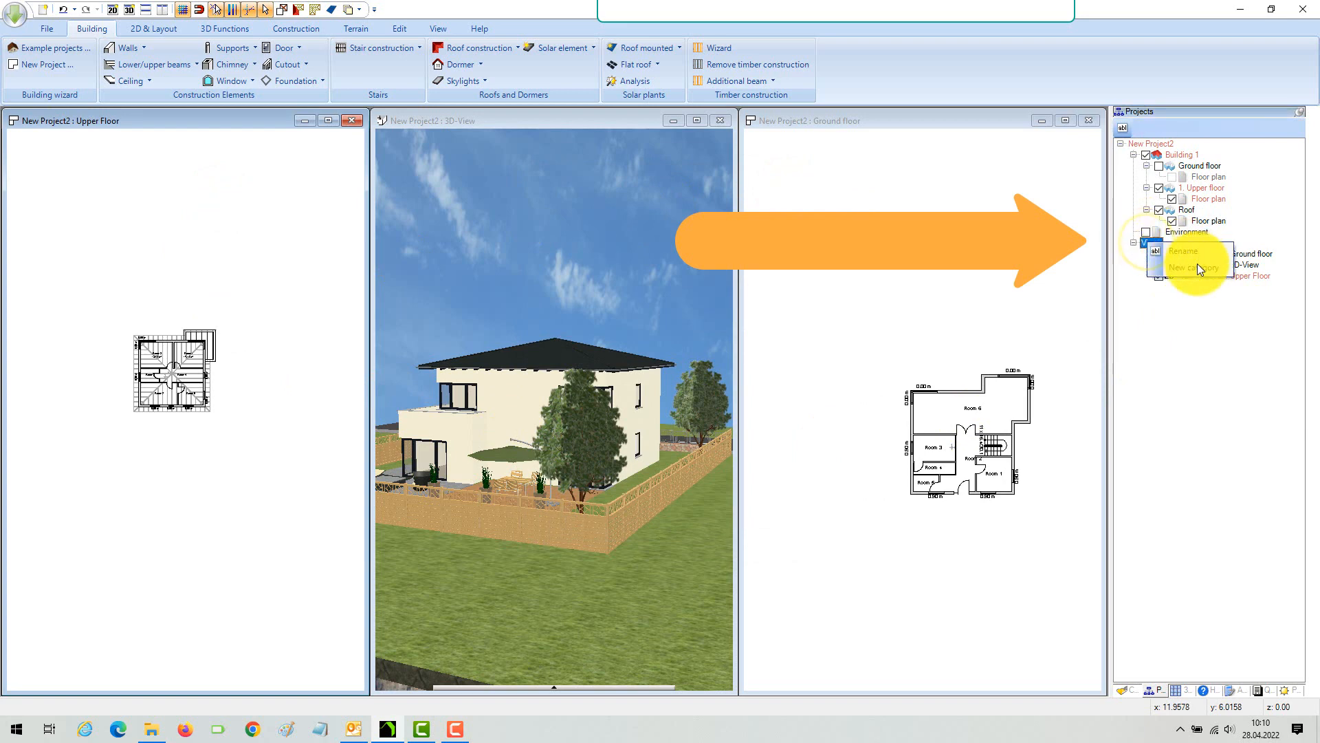
pyautogui.click(1194, 268)
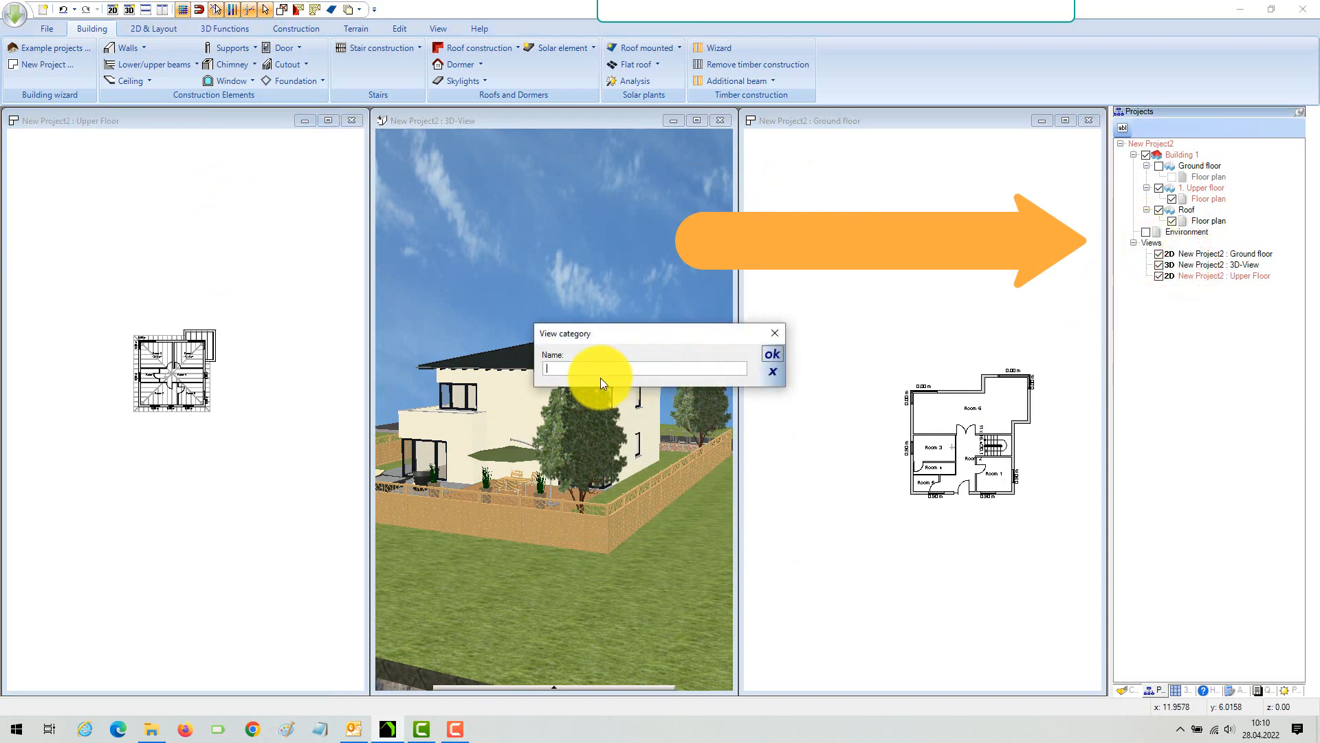
pyautogui.write('Floor Plans')
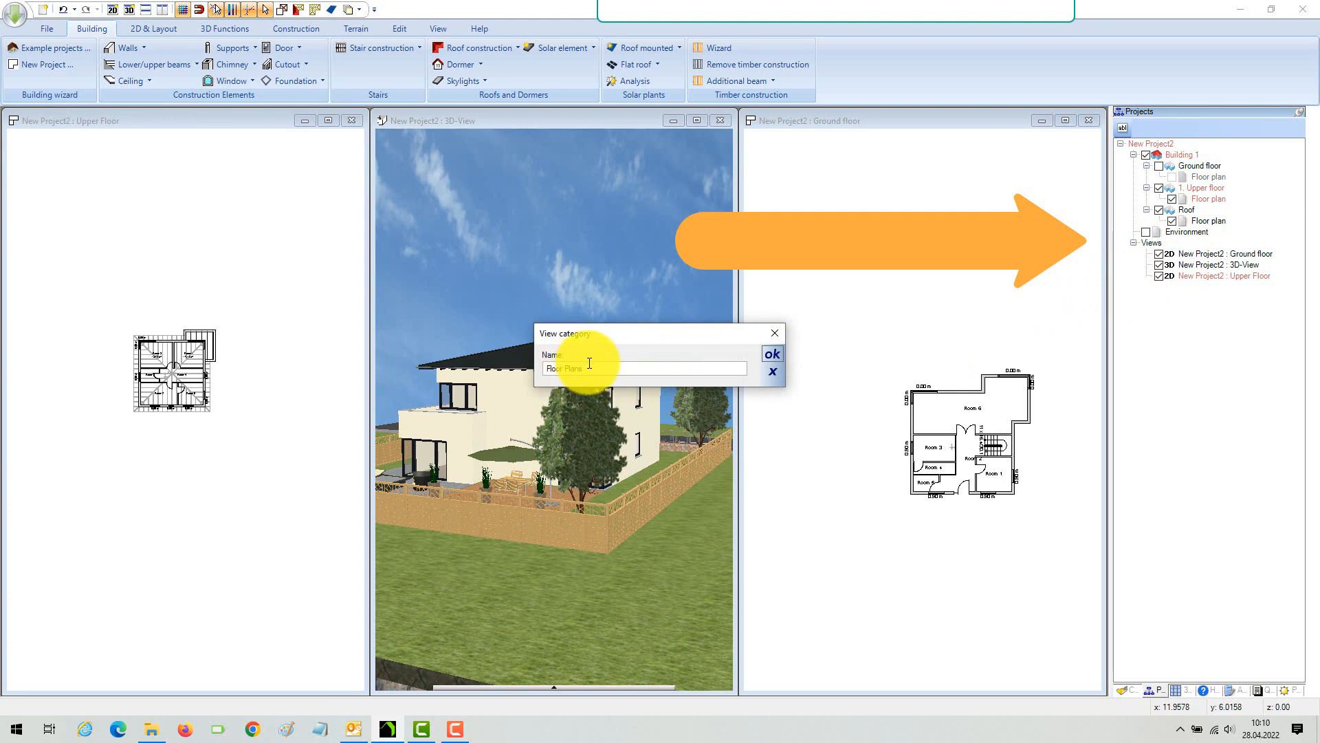
pyautogui.click(770, 352)
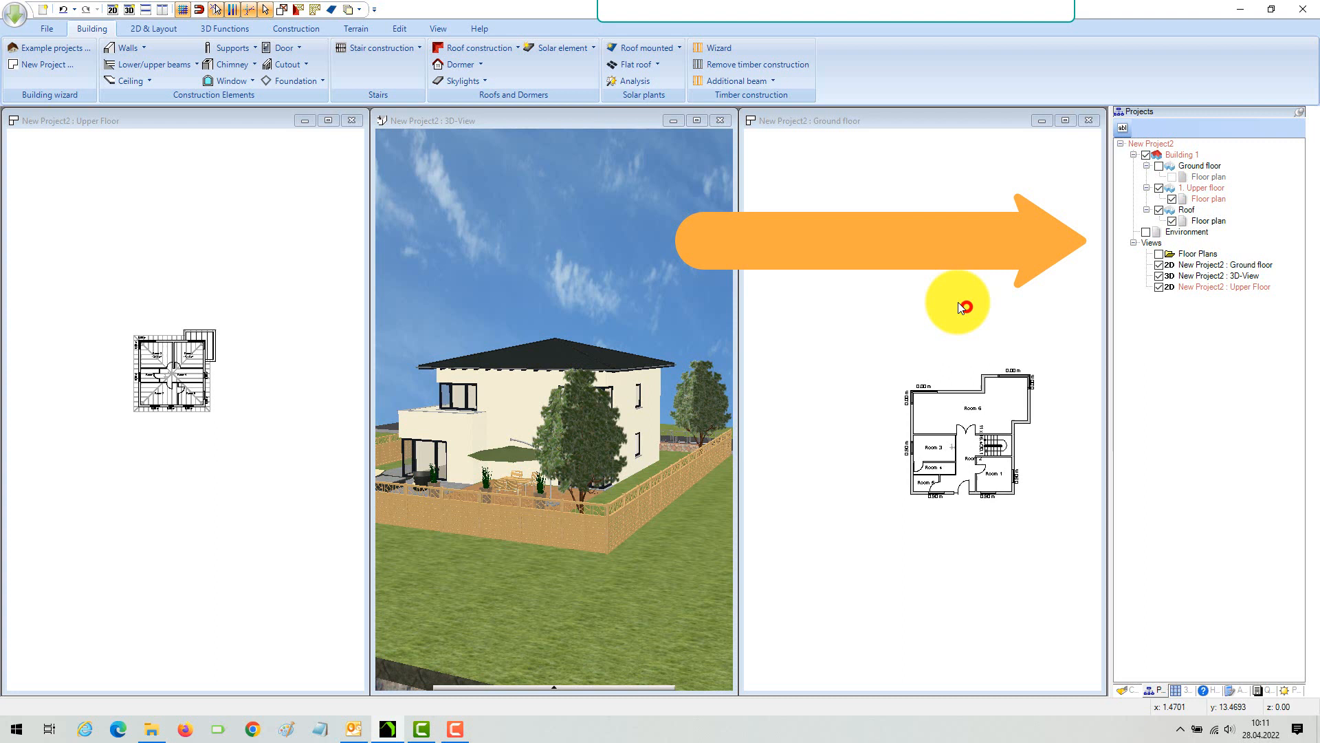
# Step: Move the Ground floor and Upper Floor views into the Floor Plans category
pyautogui.rightClick(1216, 275)
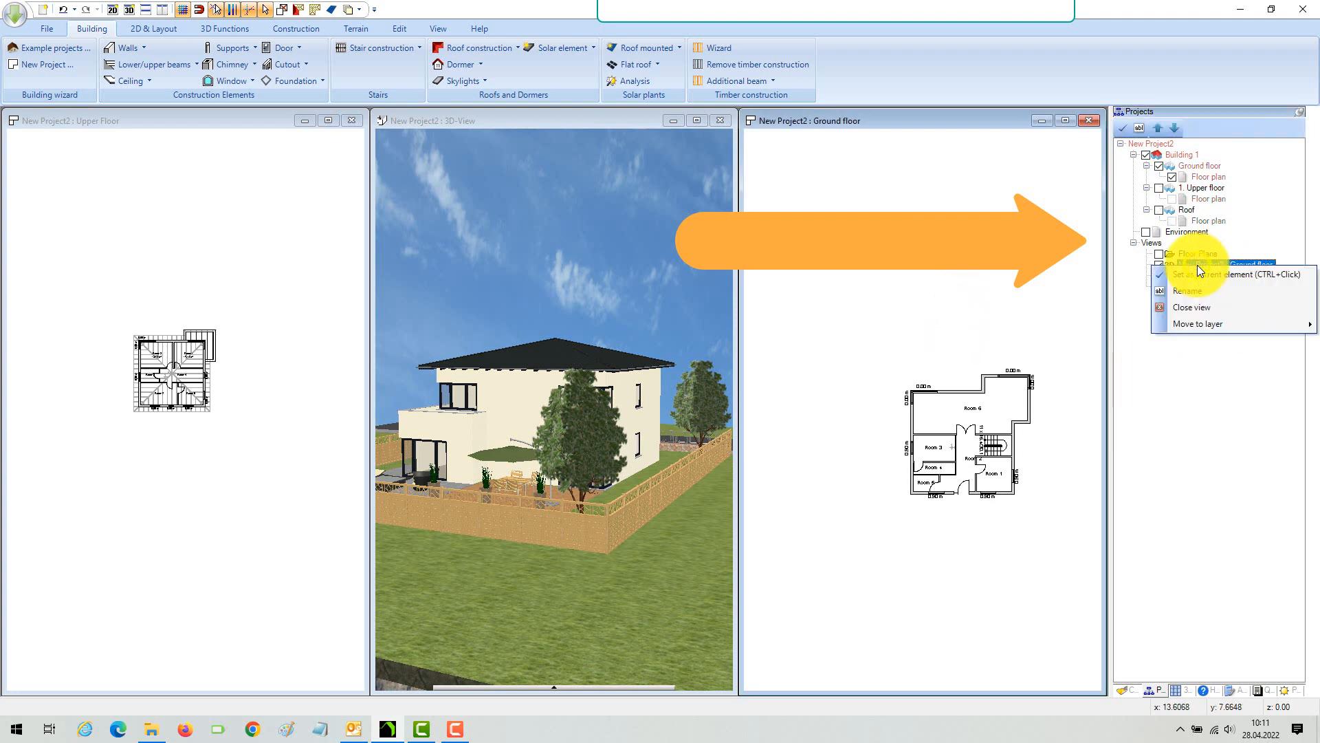
pyautogui.moveTo(1198, 324)
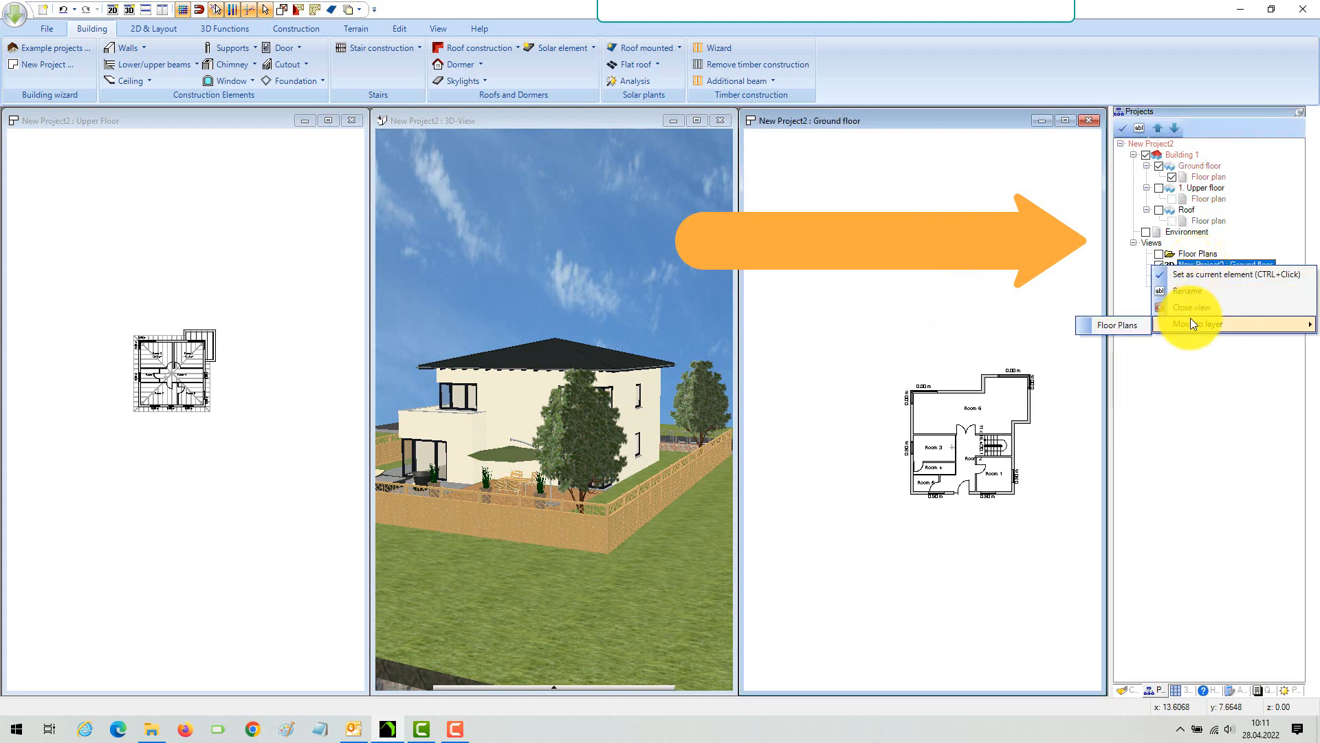
pyautogui.click(1193, 293)
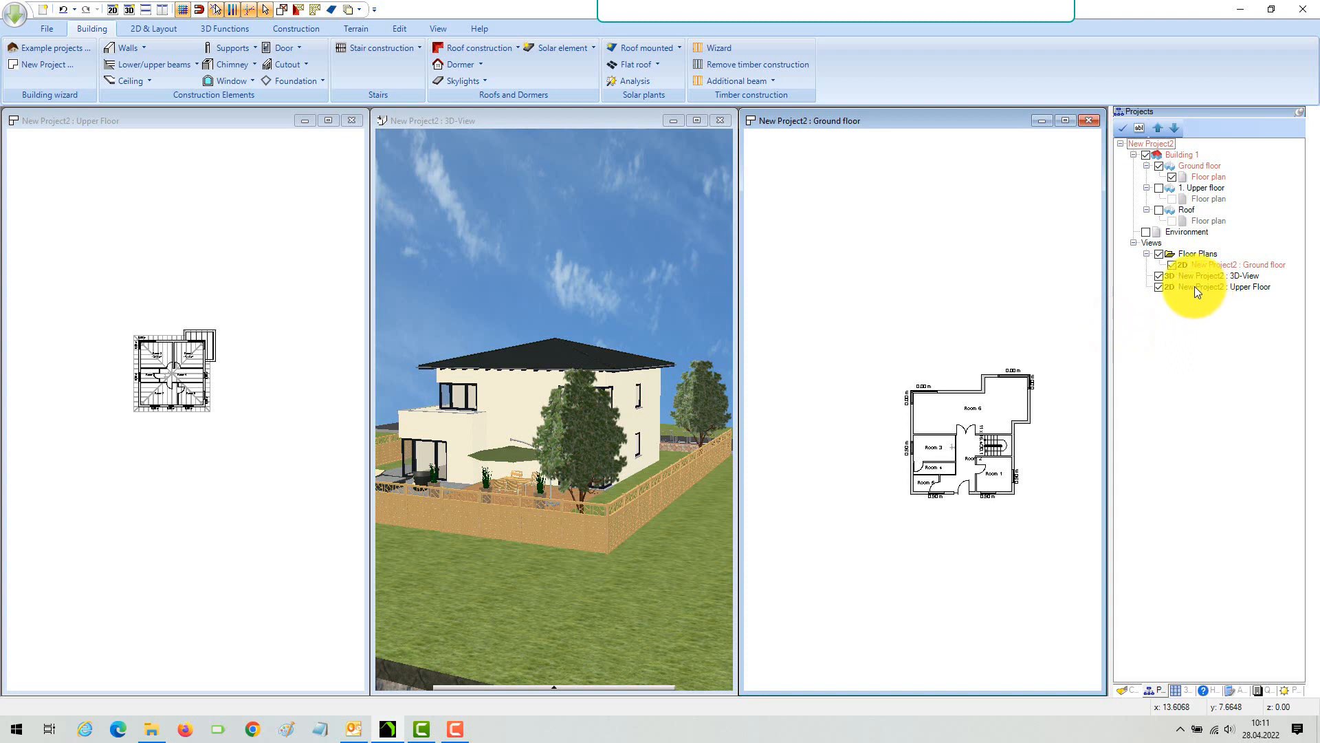
pyautogui.rightClick(1250, 286)
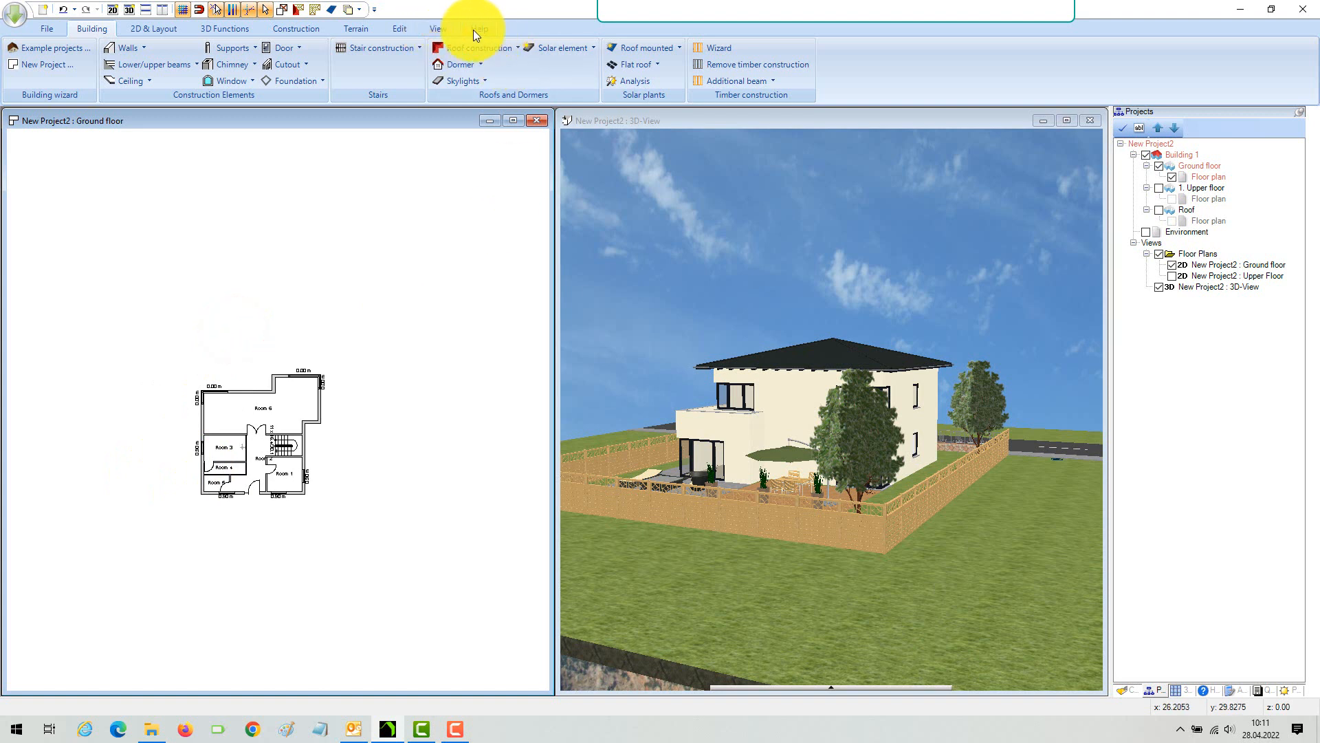
# Step: Draw a horizontal cut line across the ground floor plan to create Section A-A
pyautogui.click(438, 28)
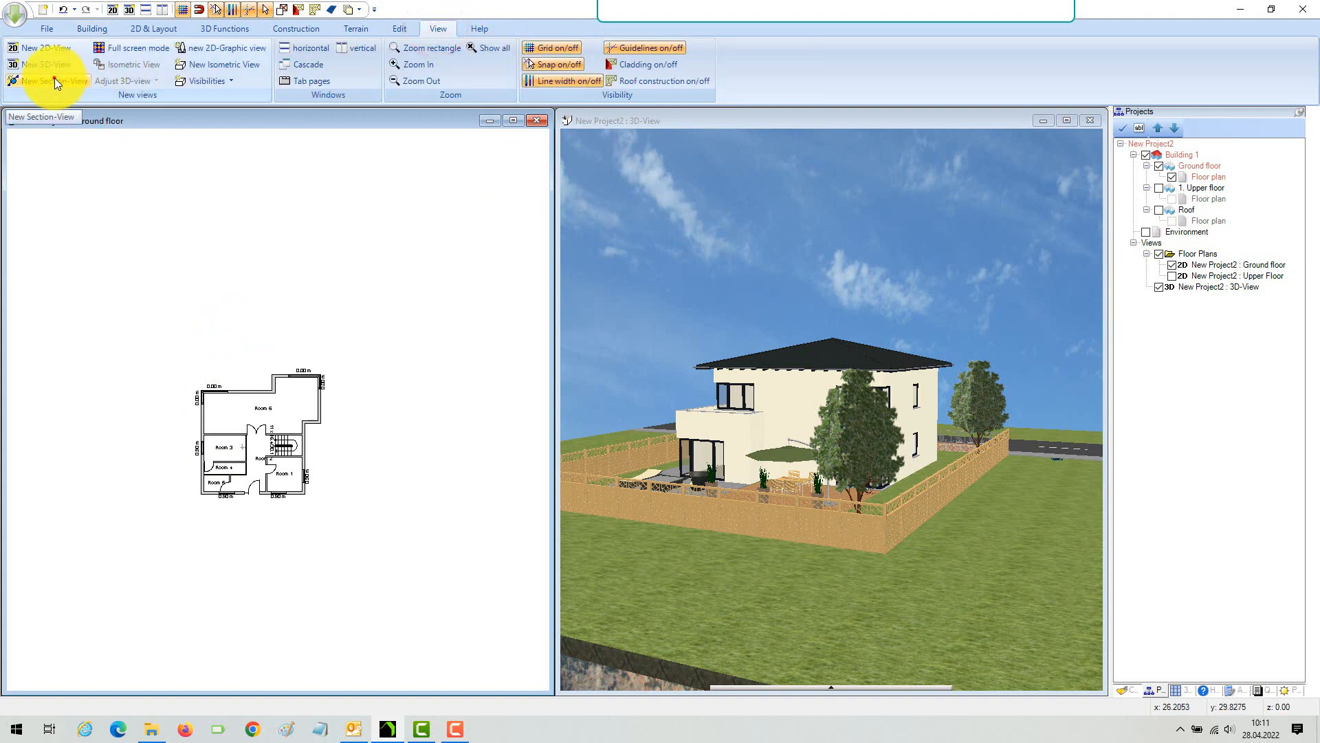
pyautogui.click(53, 81)
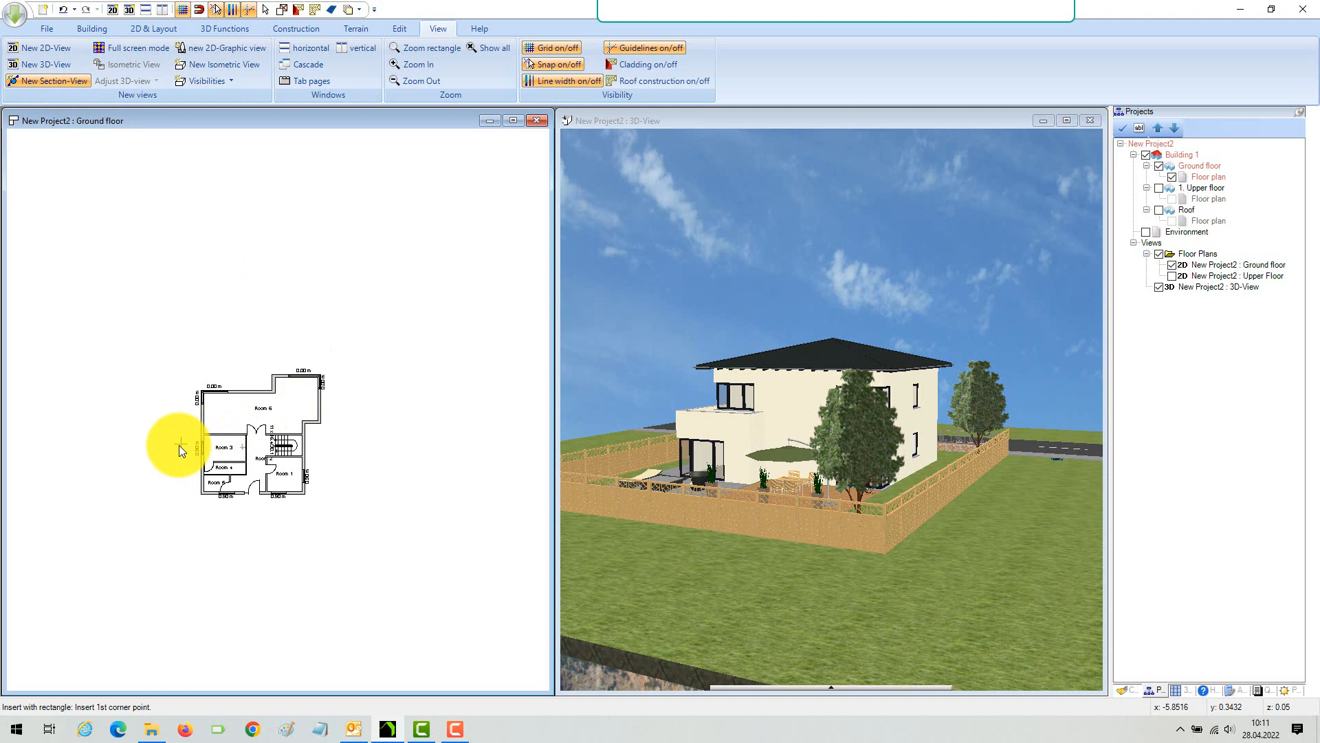
pyautogui.click(179, 446)
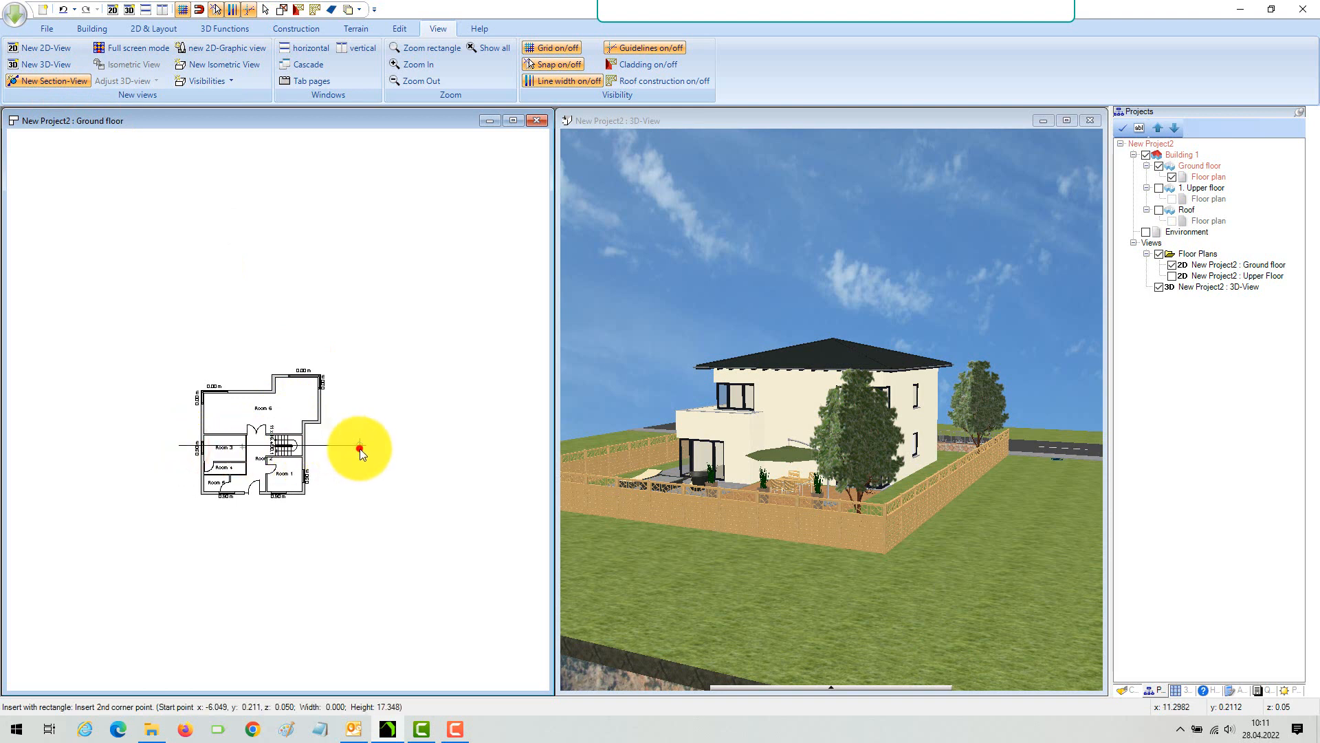
pyautogui.click(361, 446)
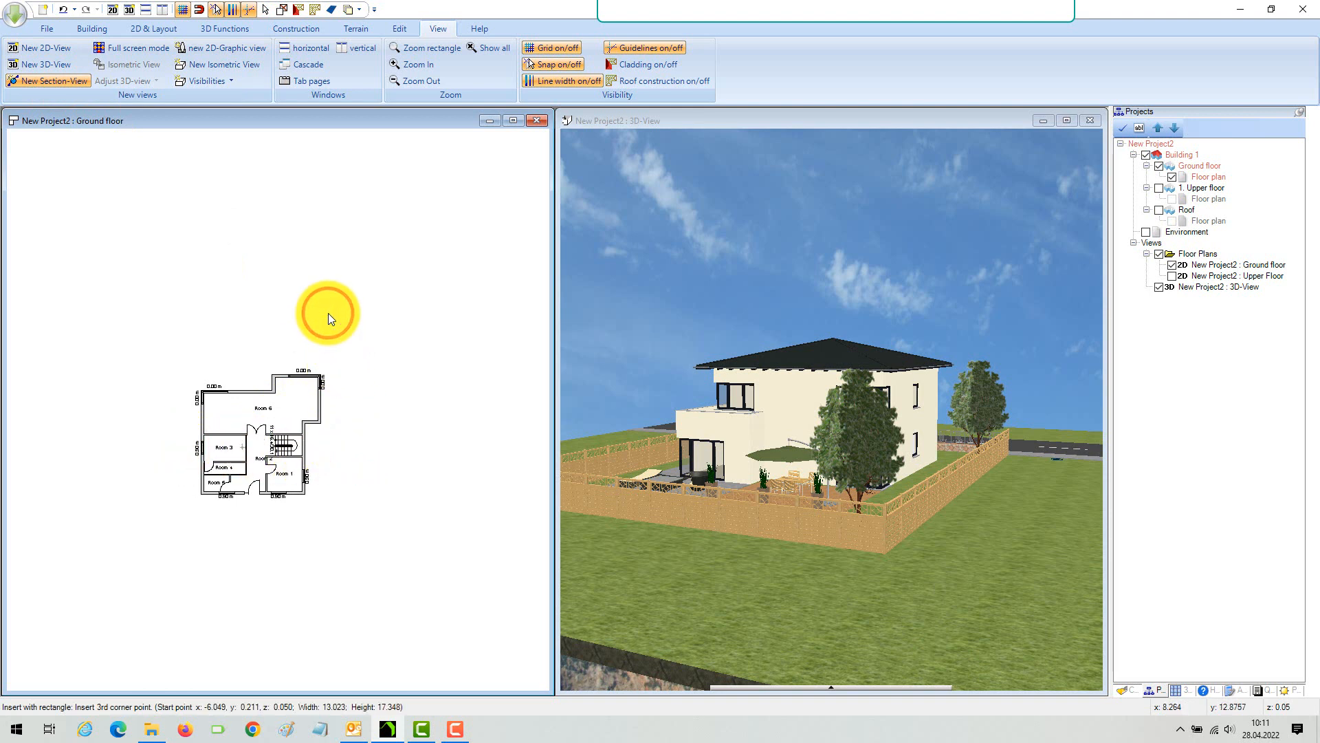
pyautogui.click(48, 81)
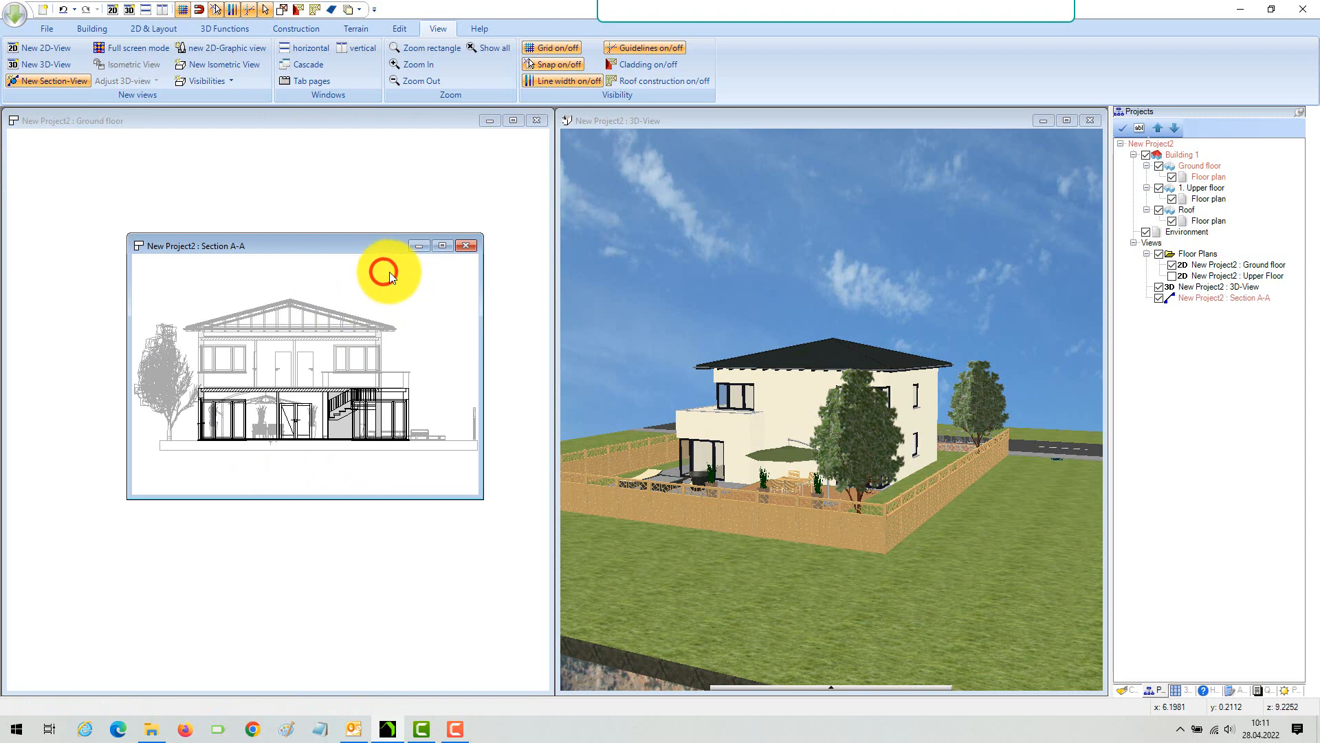
# Step: Give Section A-A 1:100 scale and hidden line removal, then bring the Ground floor plan forward
pyautogui.rightClick(389, 274)
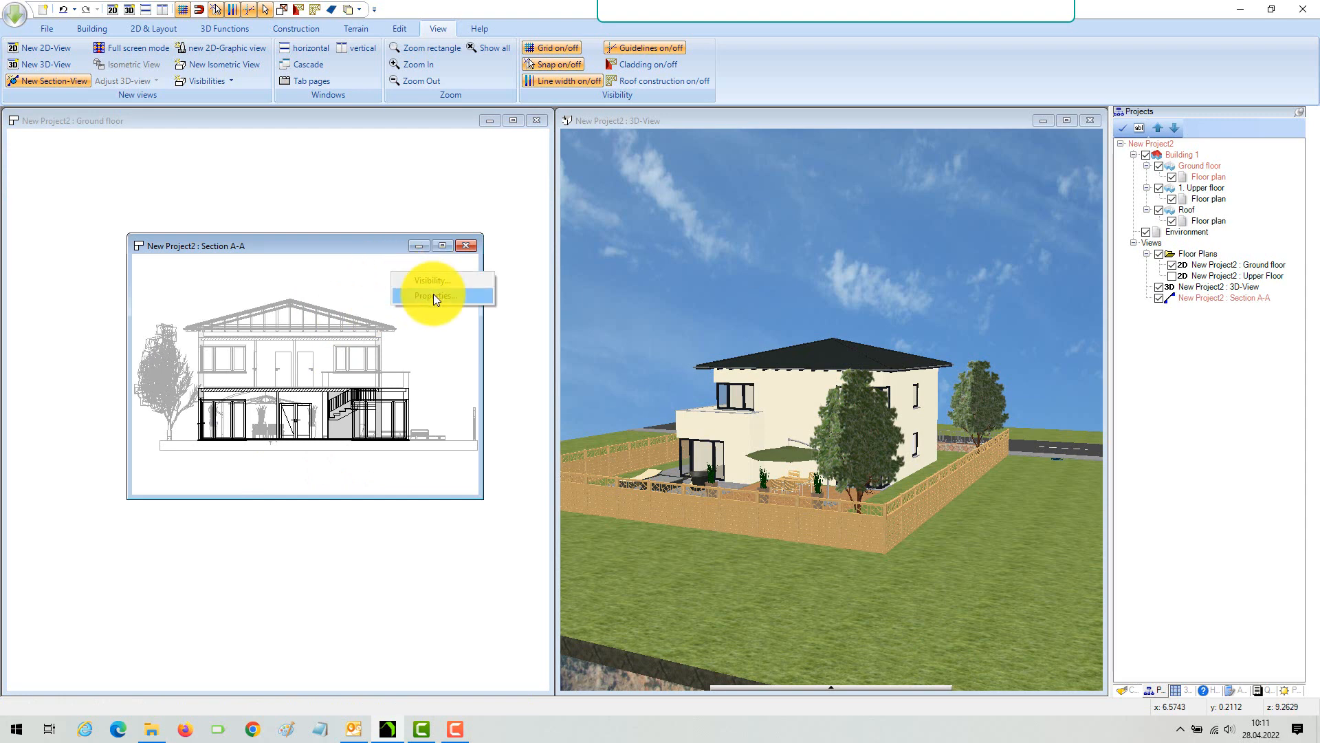
pyautogui.click(432, 295)
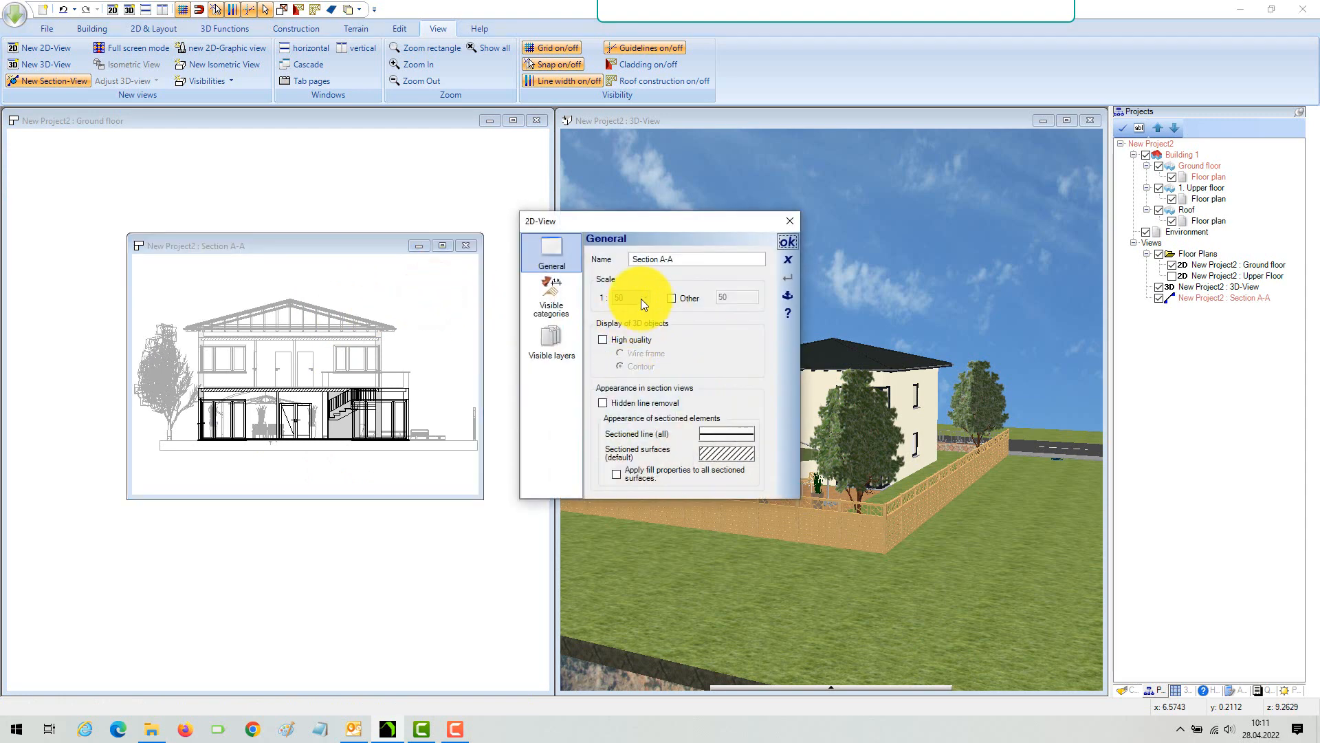
pyautogui.click(639, 297)
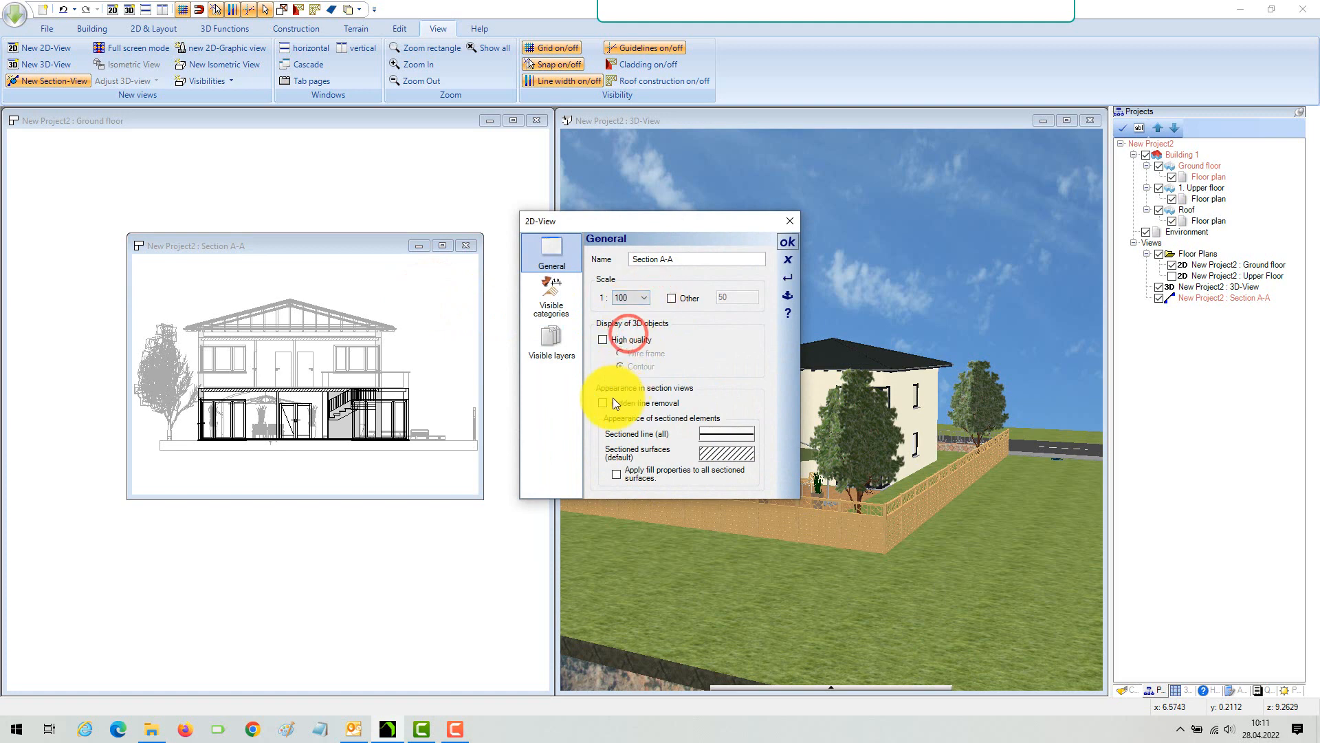
pyautogui.click(787, 242)
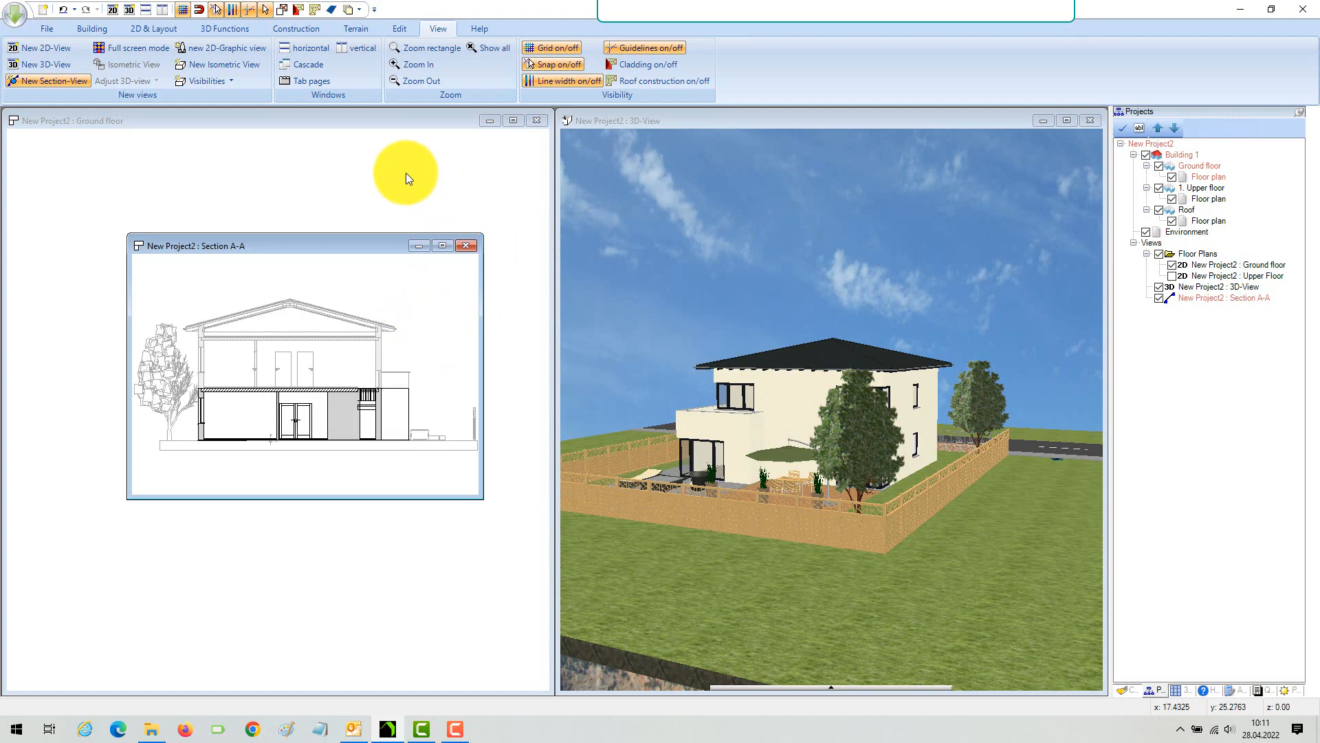
pyautogui.click(467, 245)
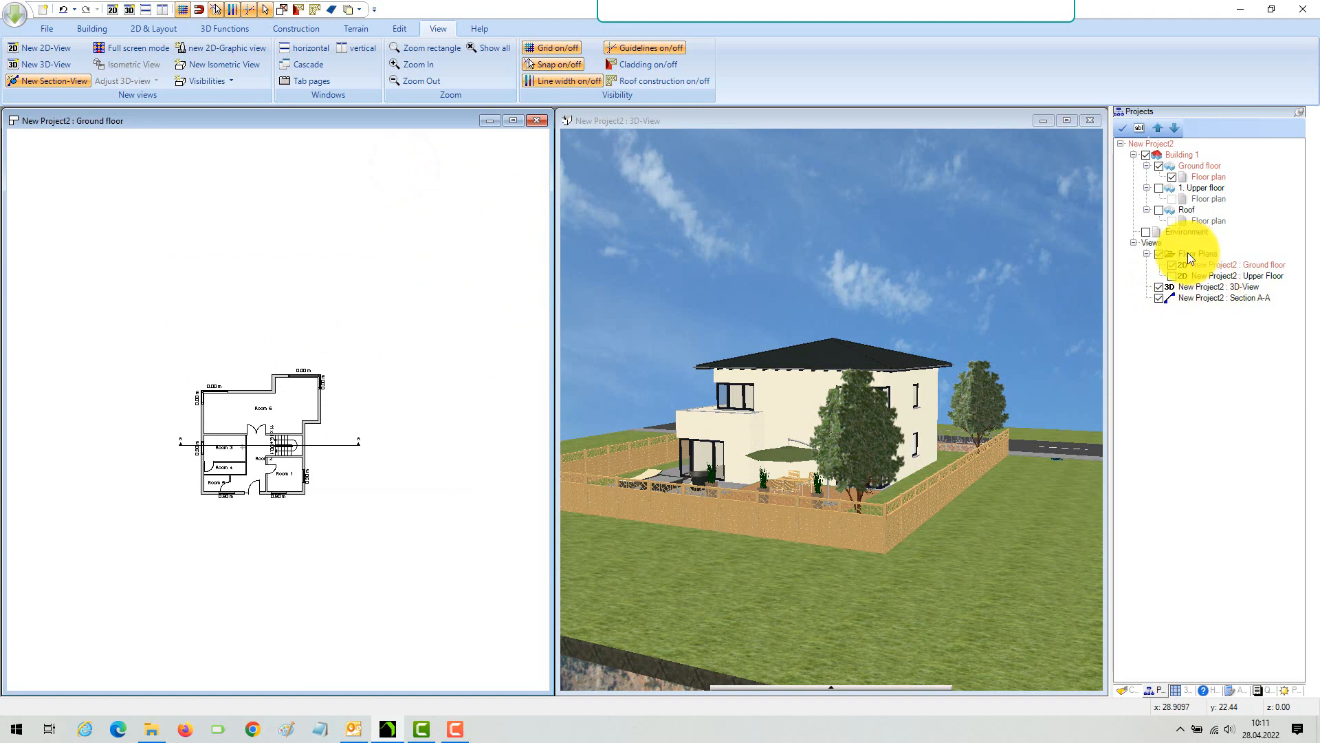
# Step: Add a 'Section and elevation' view category and move Section A-A into it
pyautogui.click(1205, 254)
pyautogui.write('Section and elevation')
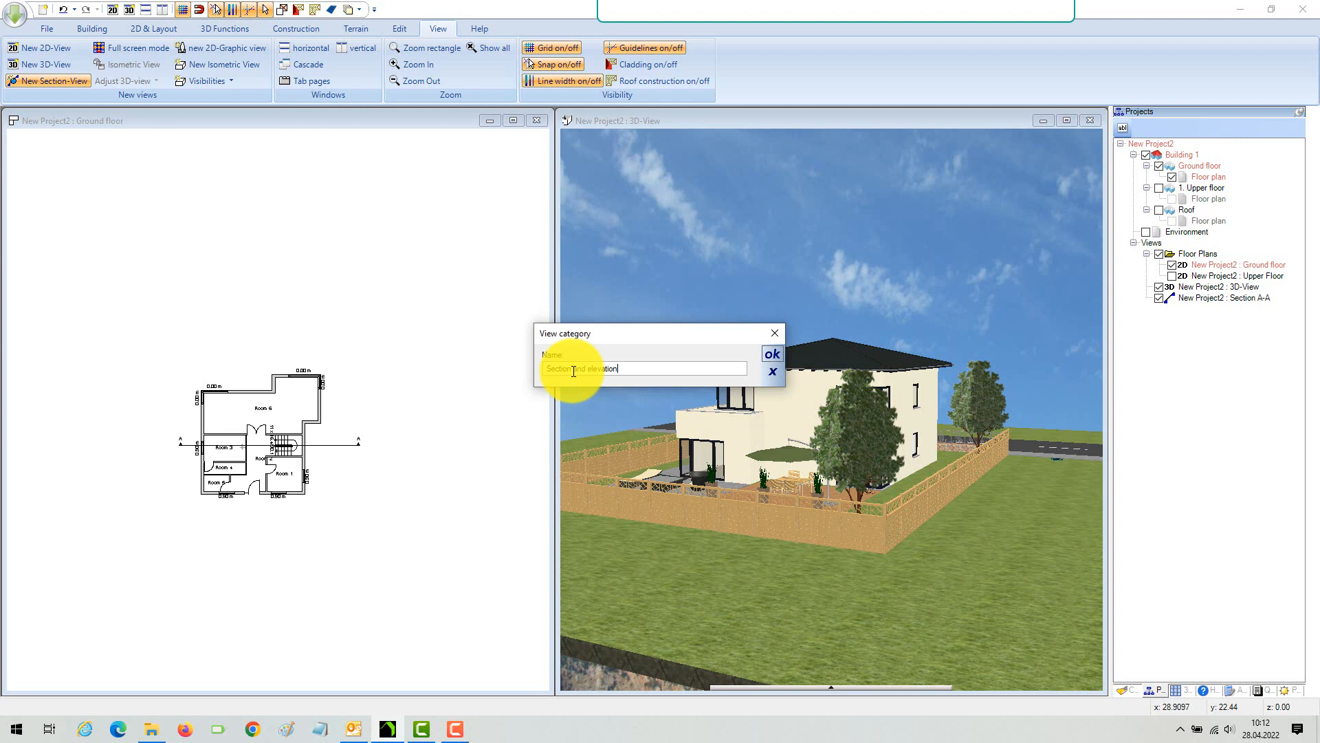
pyautogui.click(771, 353)
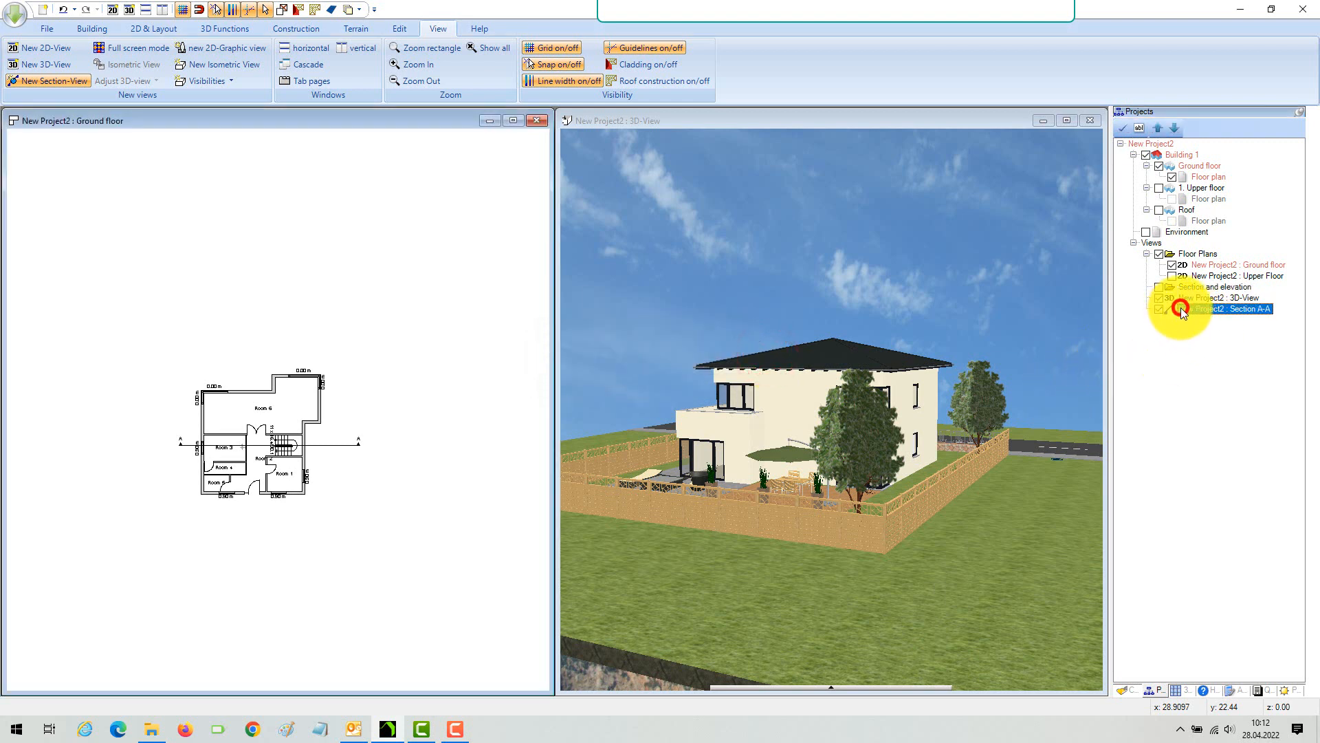
pyautogui.rightClick(1238, 309)
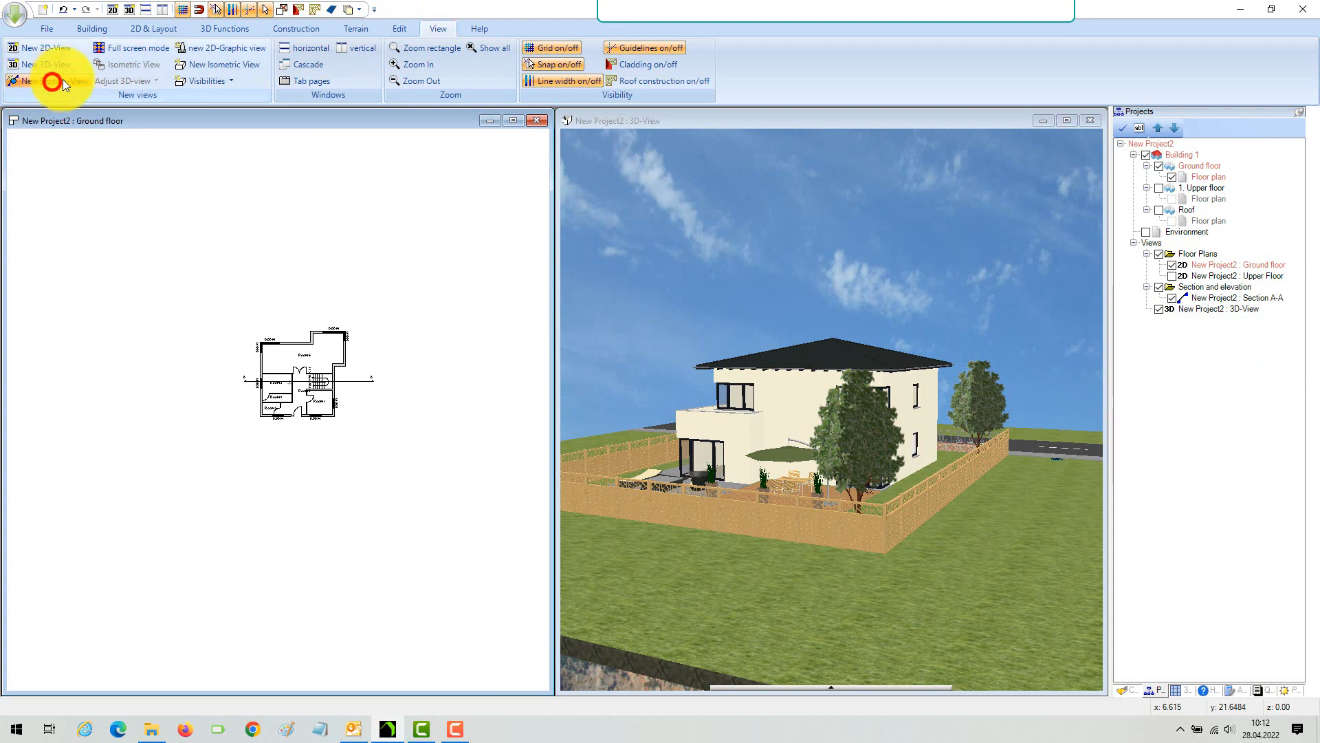
pyautogui.click(47, 81)
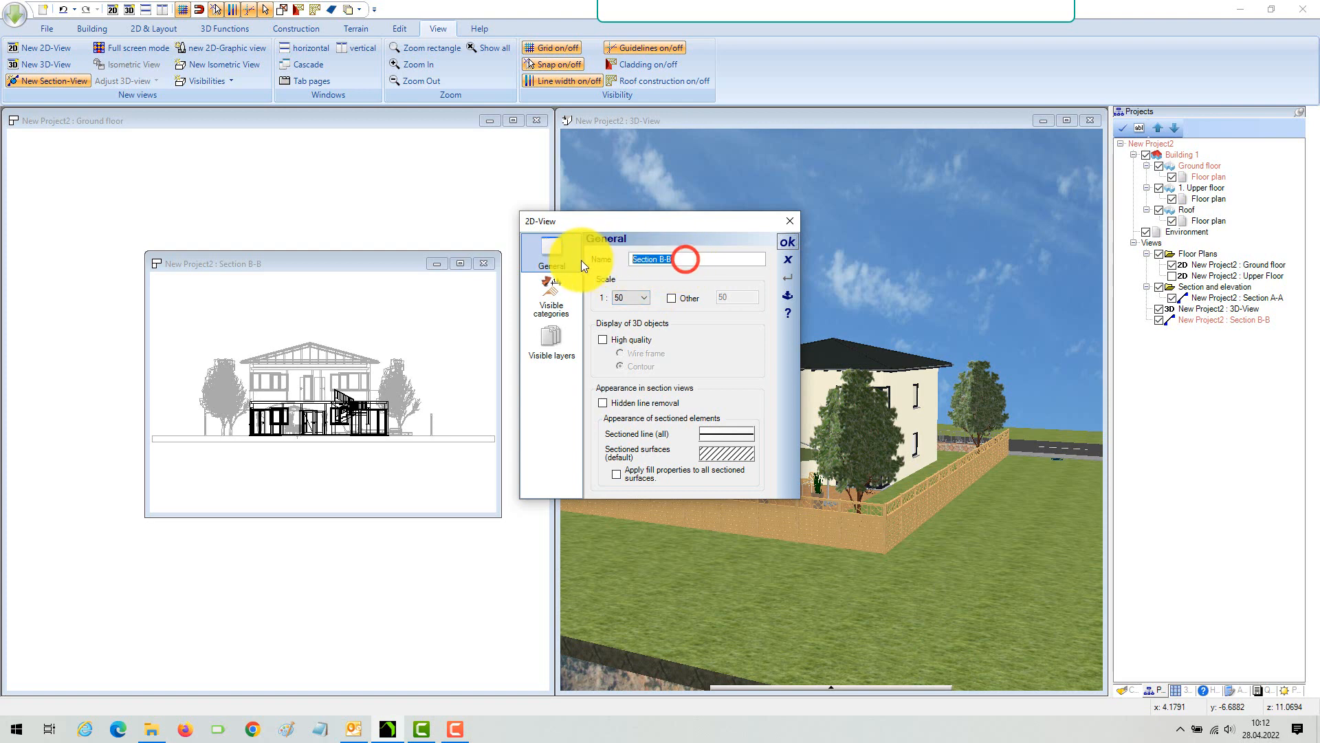
# Step: Rename the new section view 'Elevation South' with 1:100 scale and hidden line removal
pyautogui.write('Elevat')
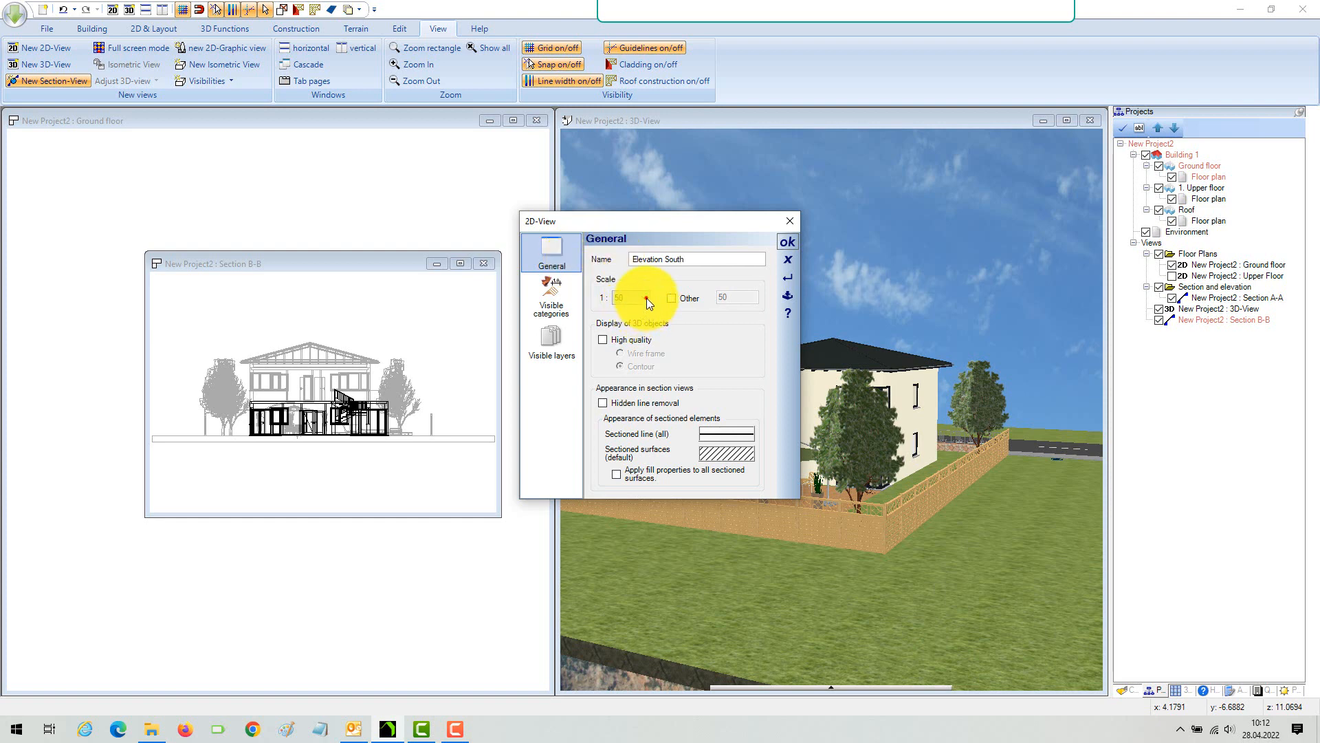
pyautogui.click(645, 297)
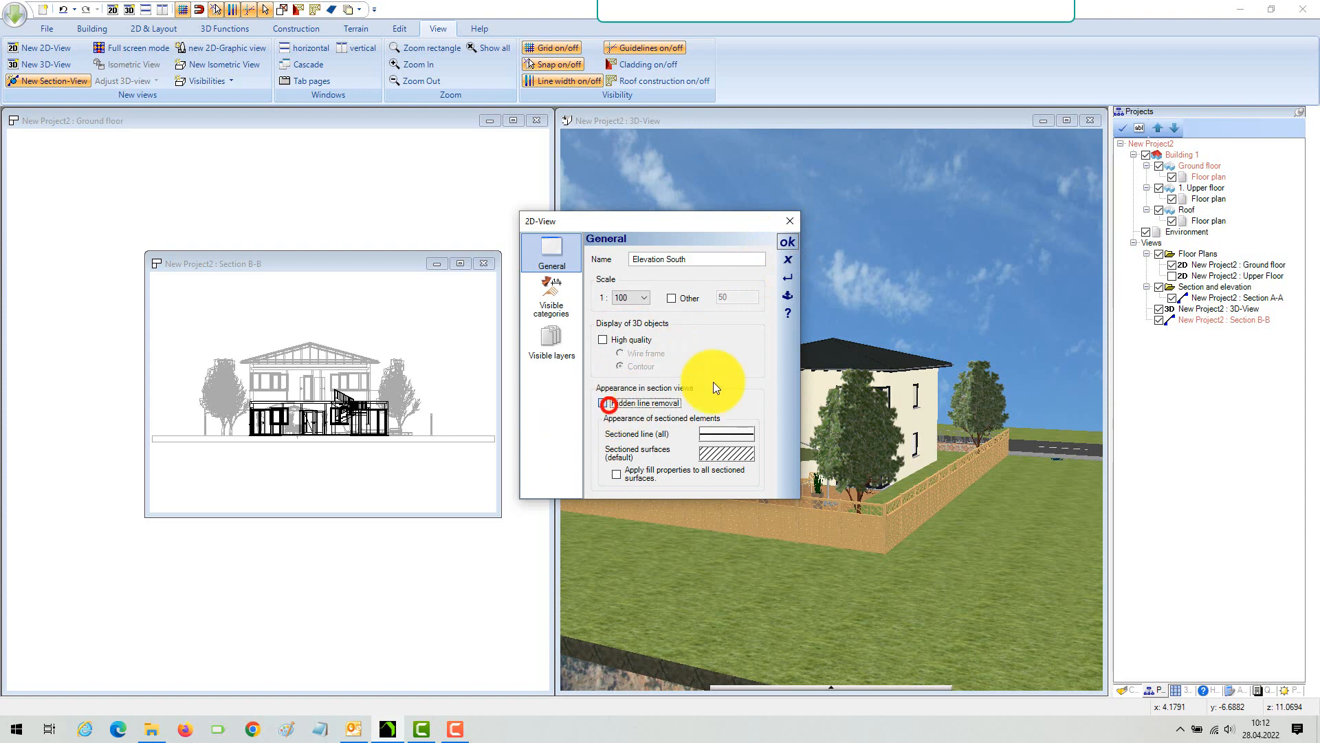
pyautogui.click(785, 242)
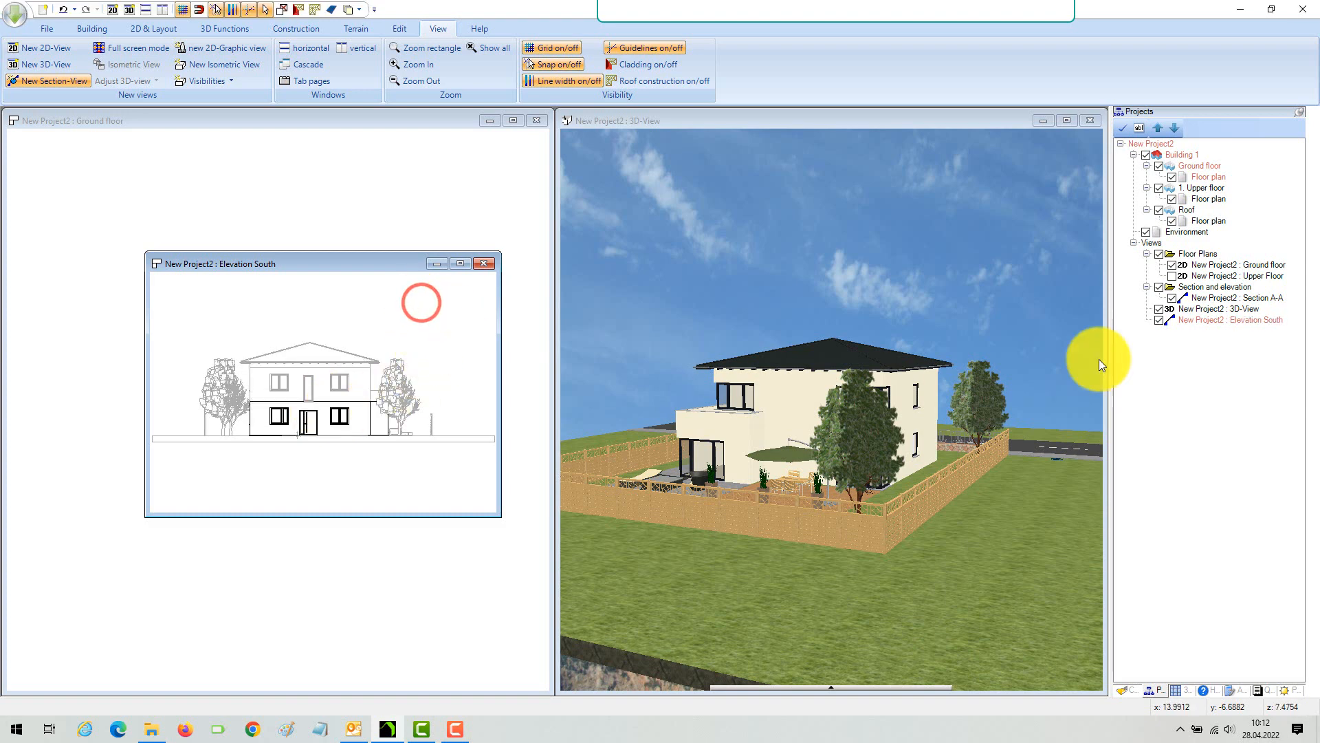
# Step: Move Elevation South into Section and elevation and hide that folder's views
pyautogui.rightClick(1215, 309)
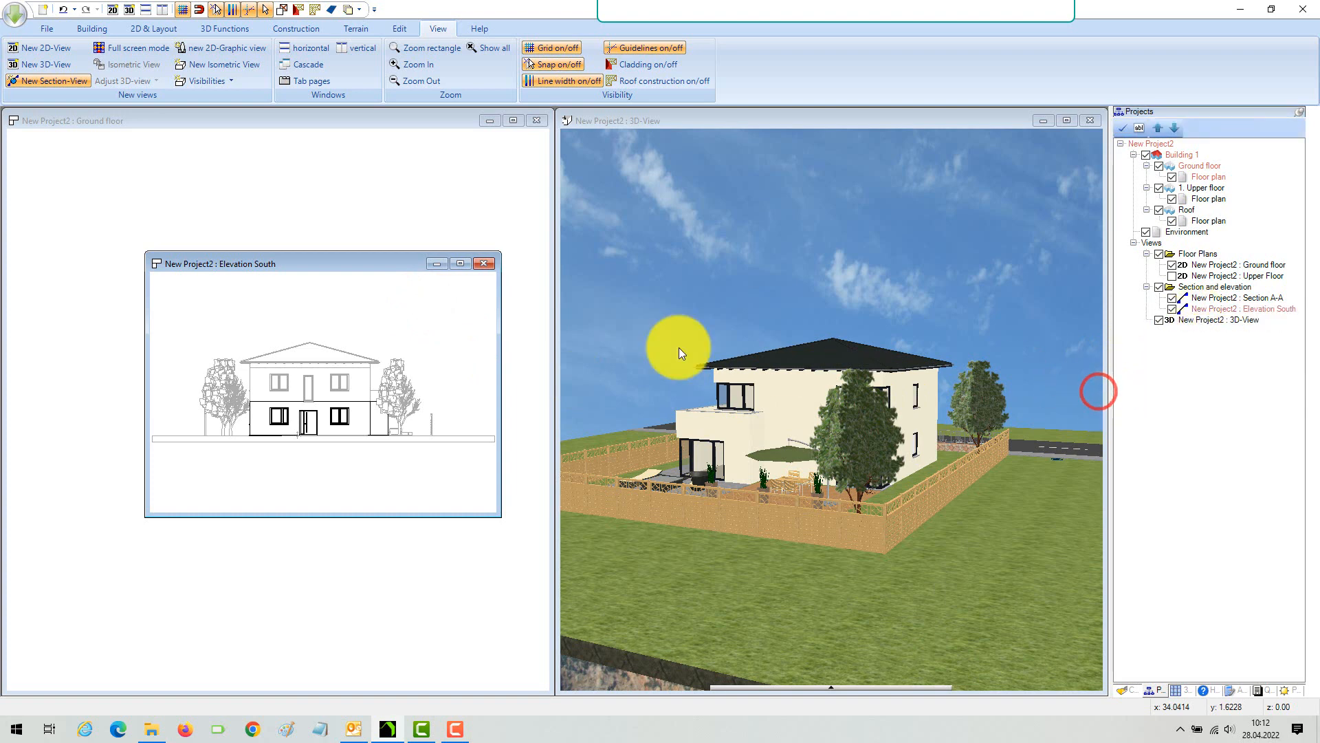
pyautogui.moveTo(1160, 294)
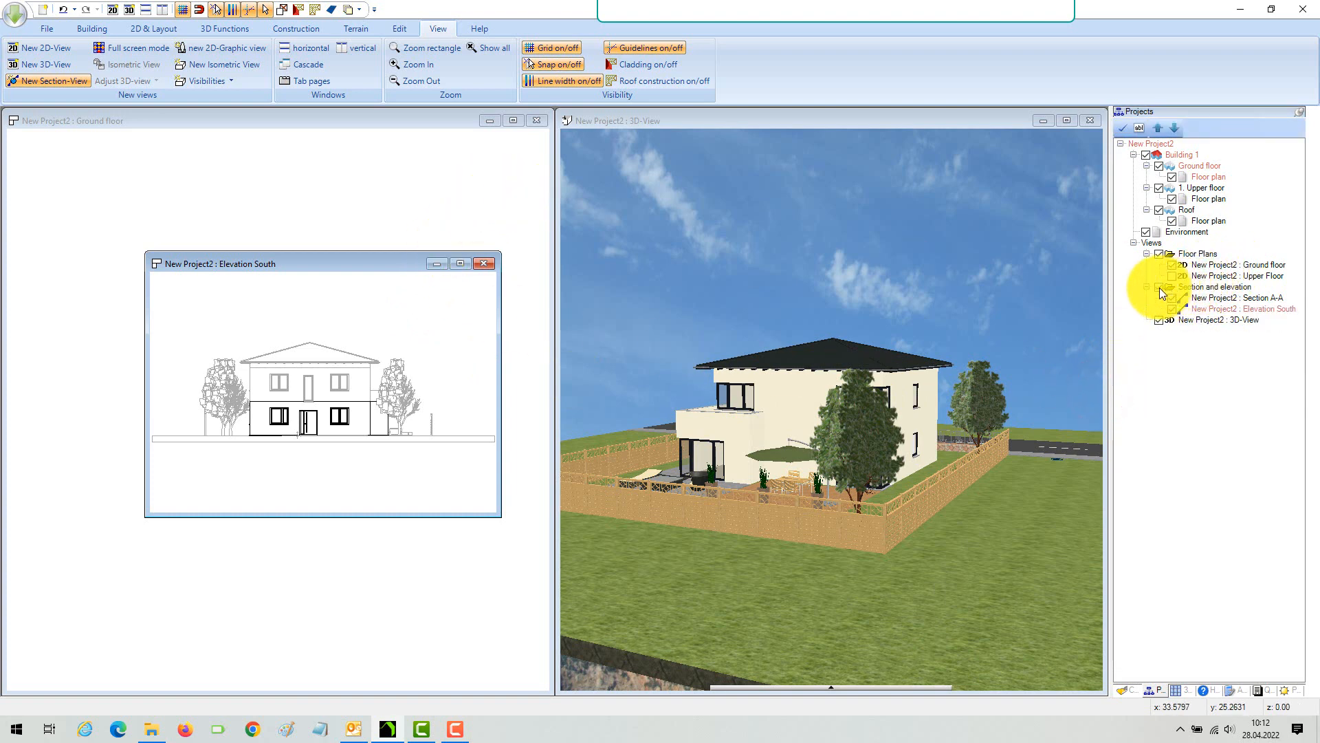
pyautogui.click(485, 262)
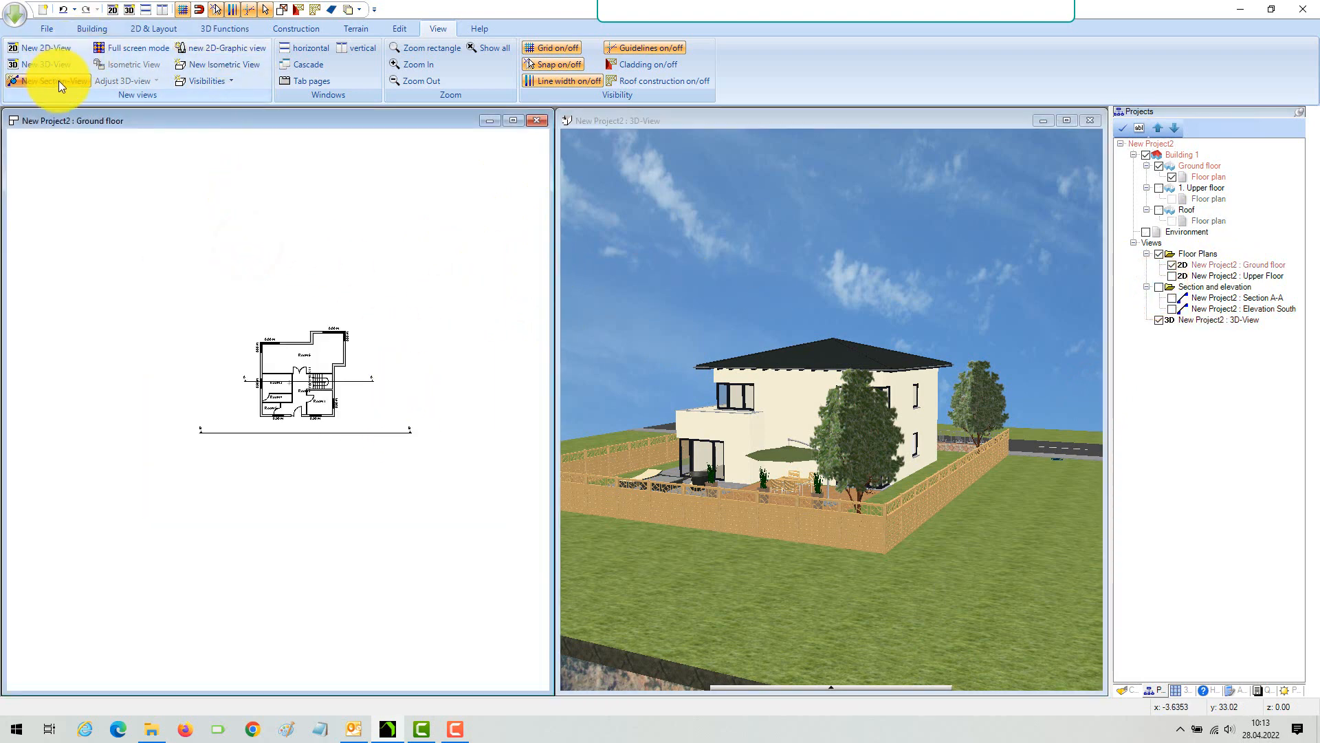
# Step: Draw a section line below the plan for 'Elevation East' at 1:100 with hidden lines removed
pyautogui.click(51, 80)
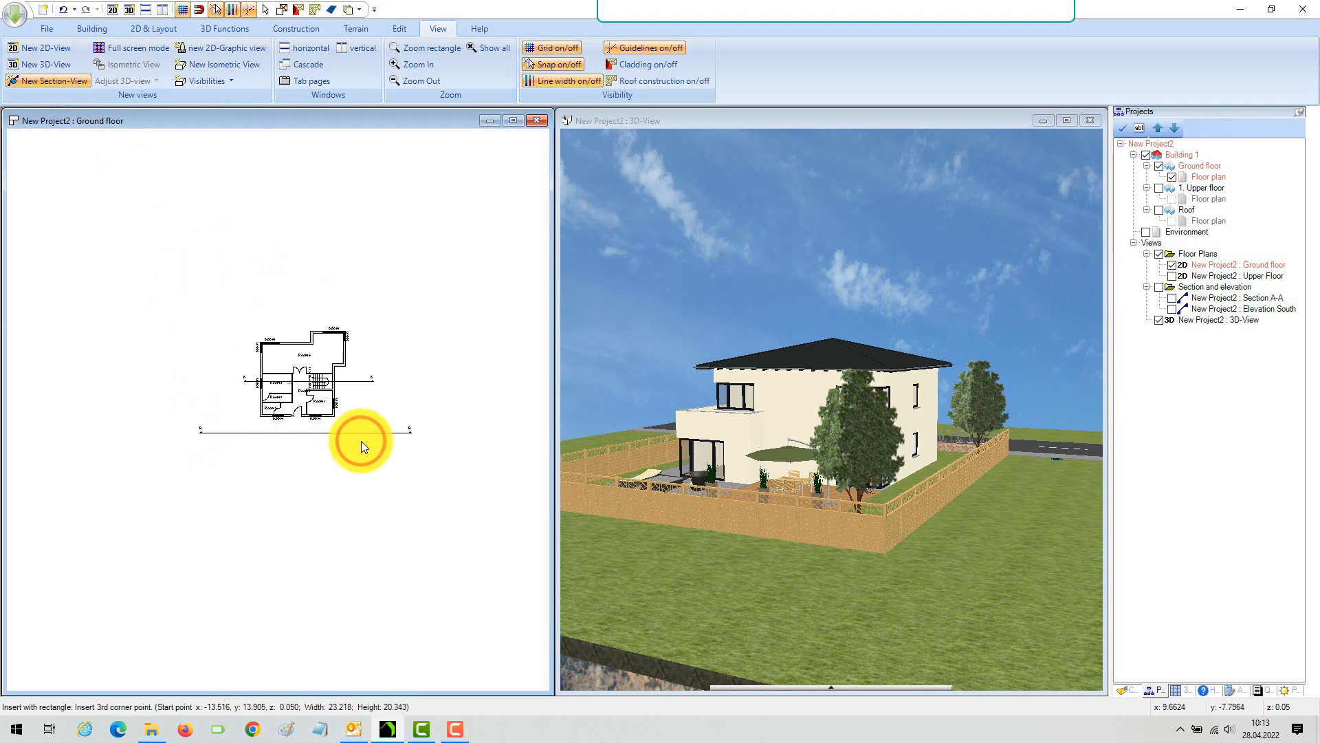
pyautogui.click(360, 444)
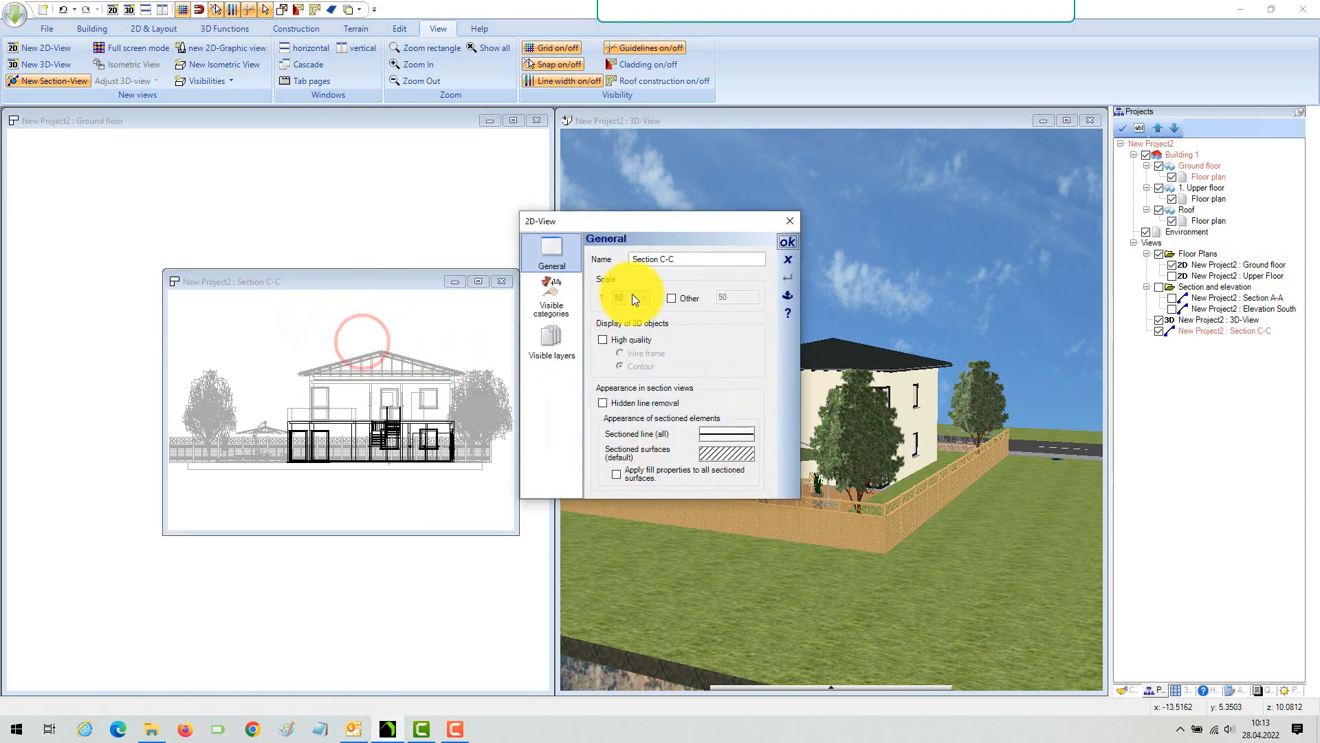
pyautogui.click(631, 297)
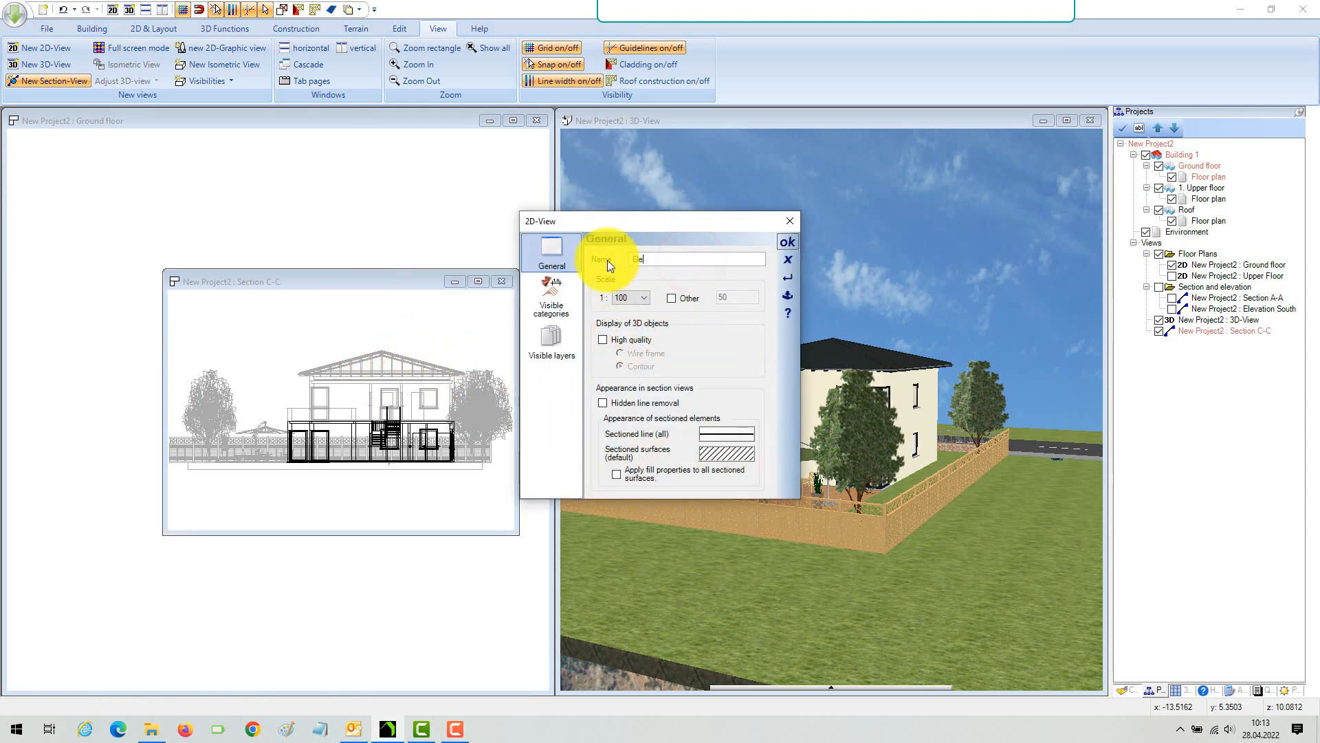
pyautogui.write('Elevation East')
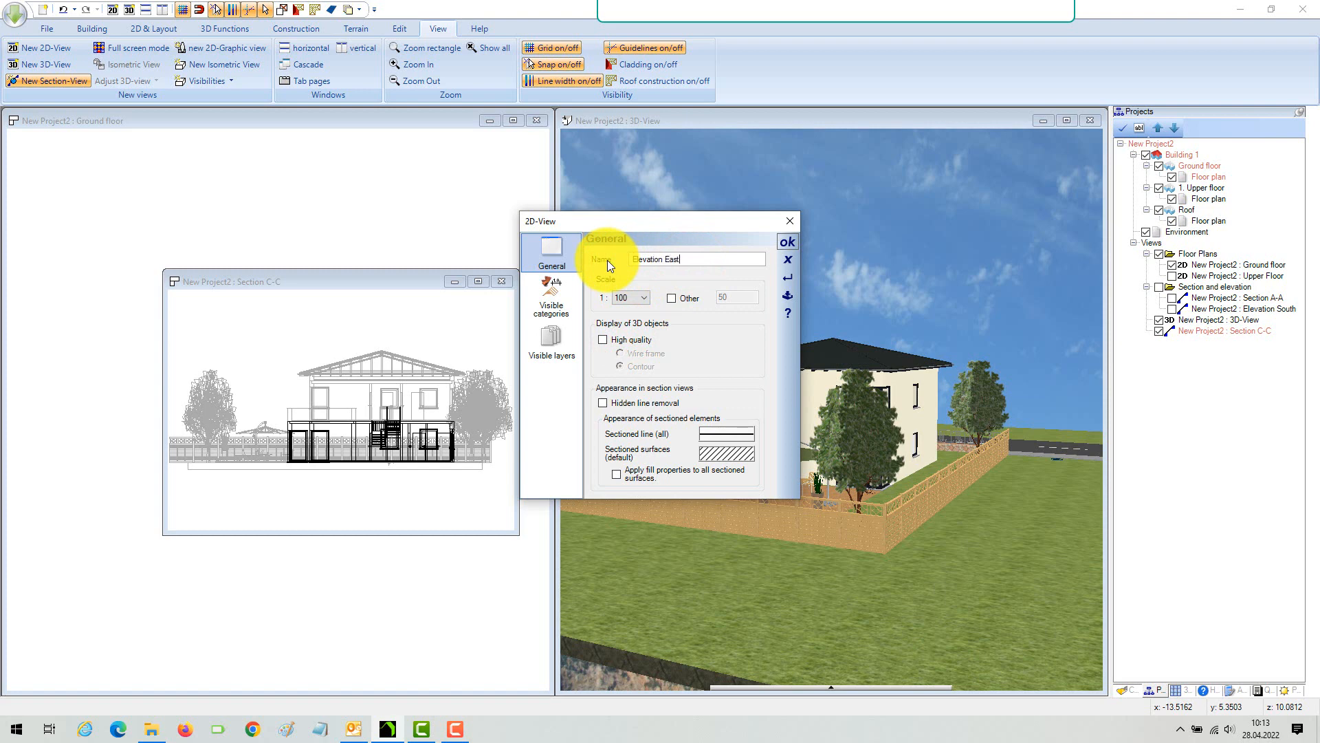
pyautogui.click(603, 402)
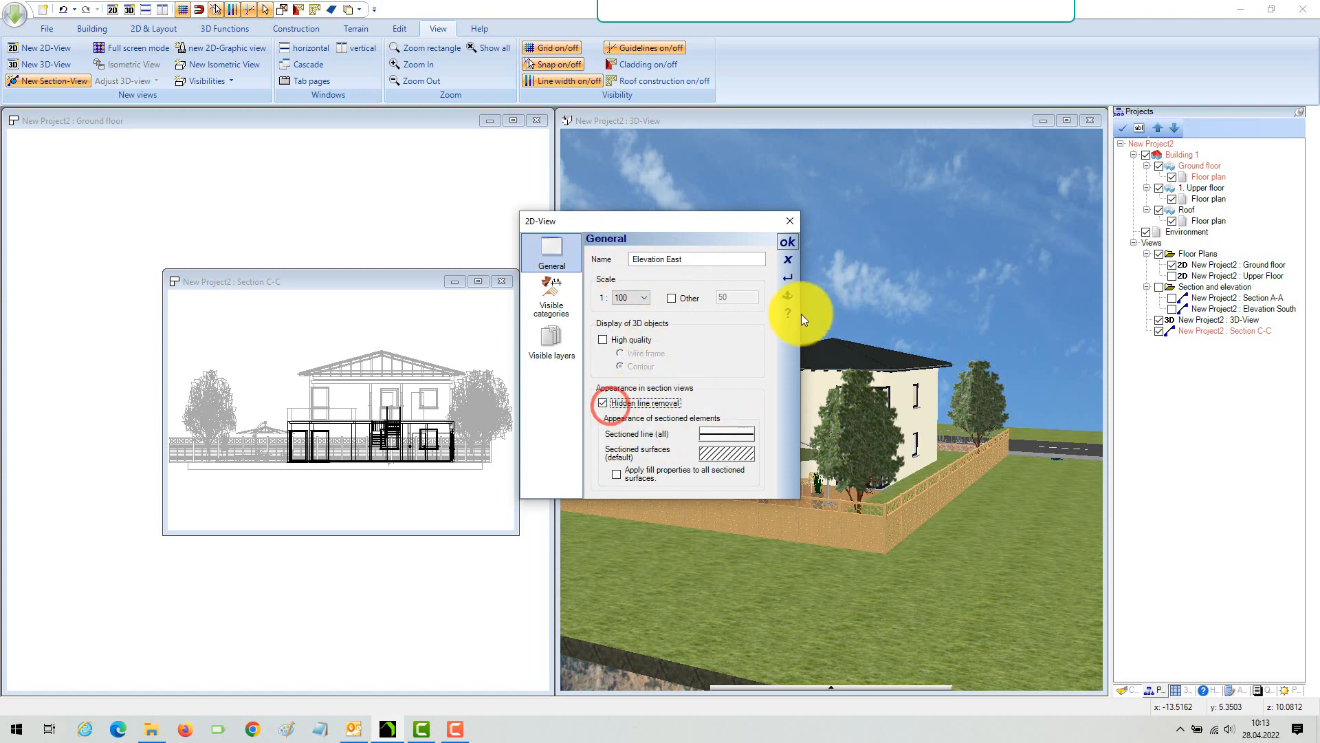
pyautogui.click(786, 241)
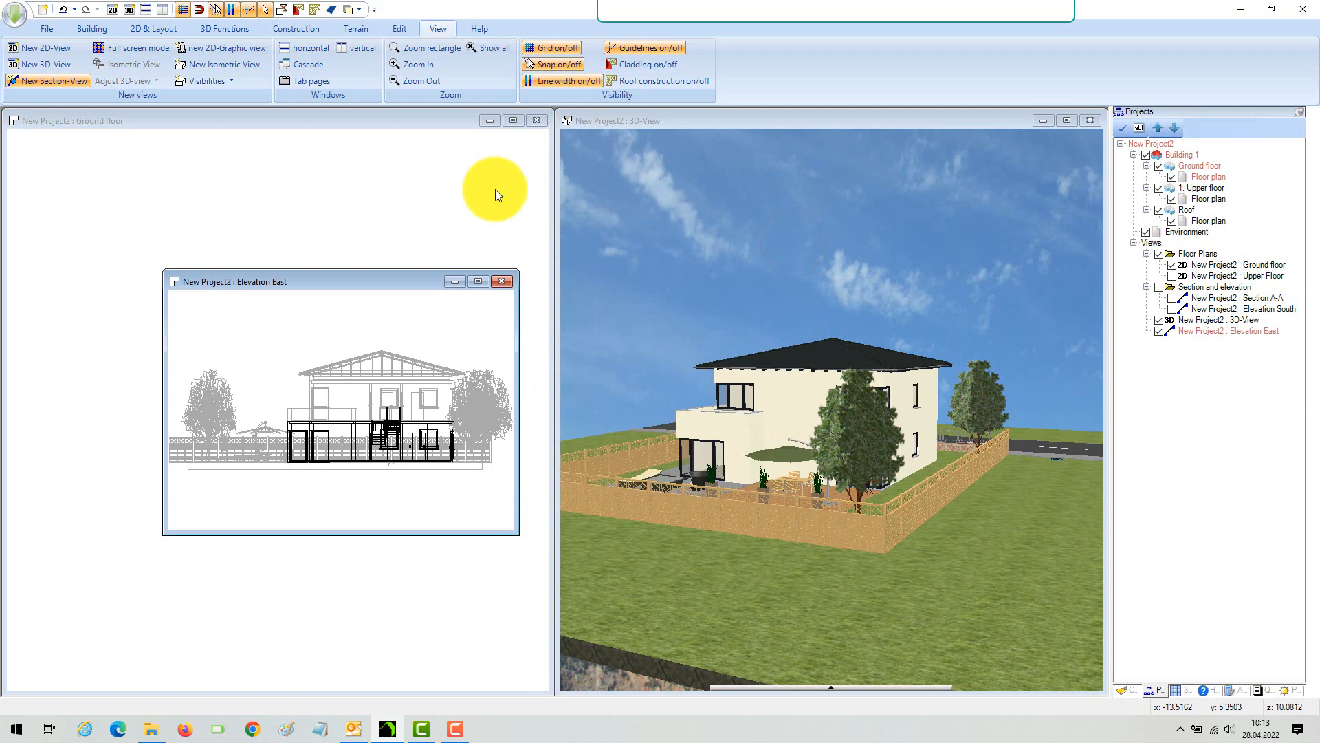
pyautogui.moveTo(459, 196)
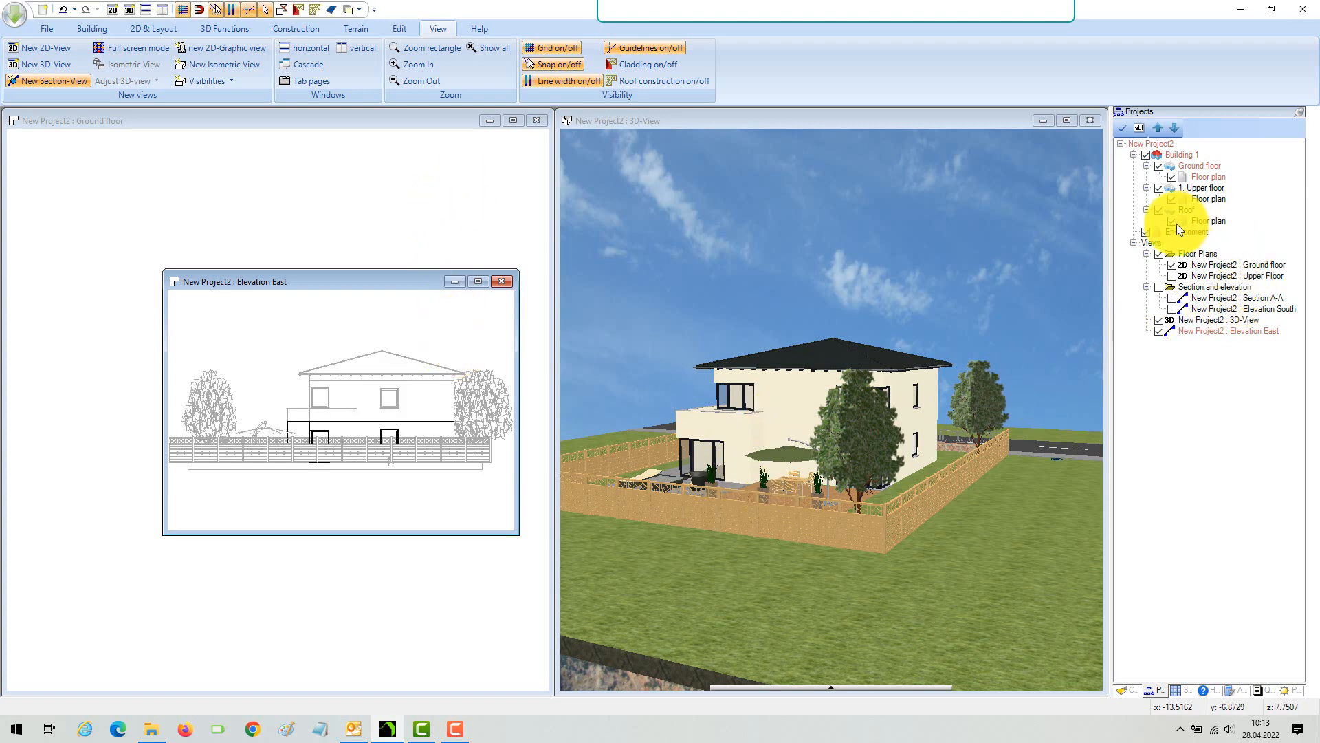
# Step: Uncheck Environment in the Projects tree so Elevation East shows only the house
pyautogui.click(1171, 231)
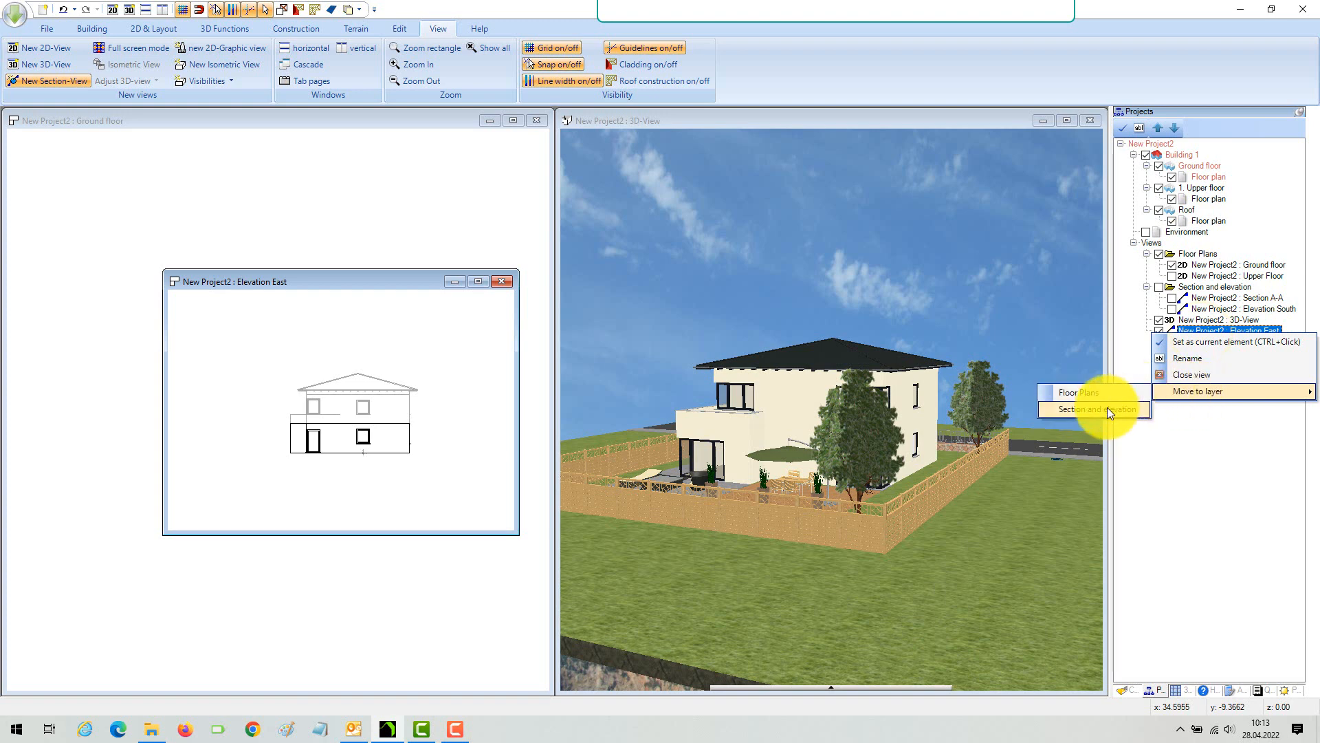
# Step: File Elevation East under Section and elevation, and hide the upper floor to show the ground floor
pyautogui.click(1095, 409)
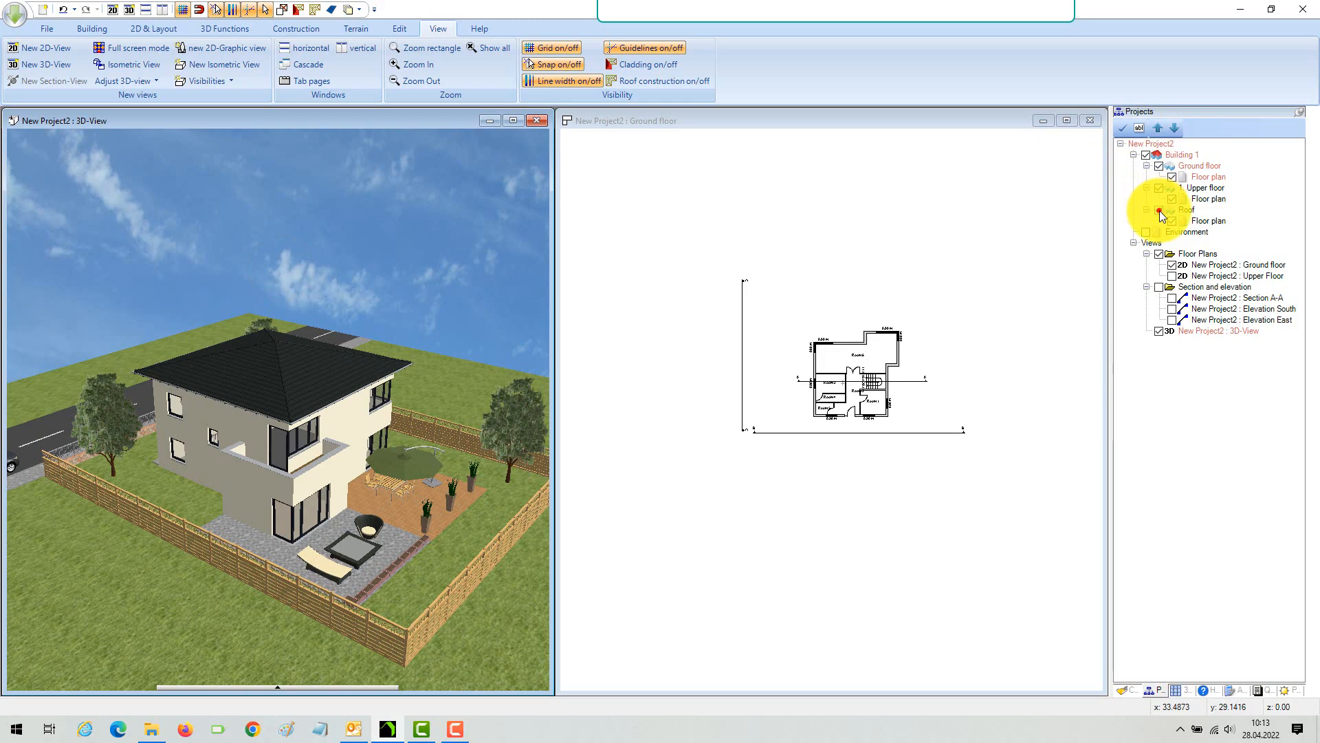
pyautogui.click(1159, 209)
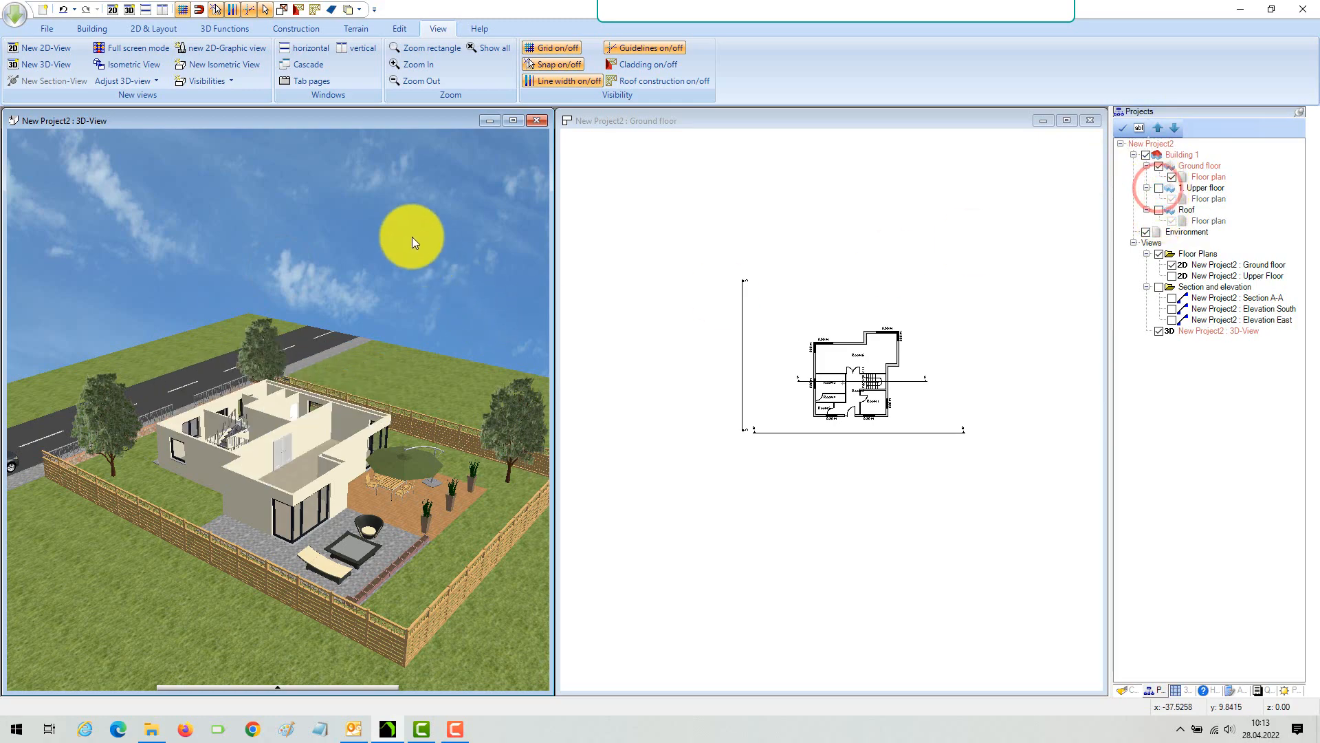